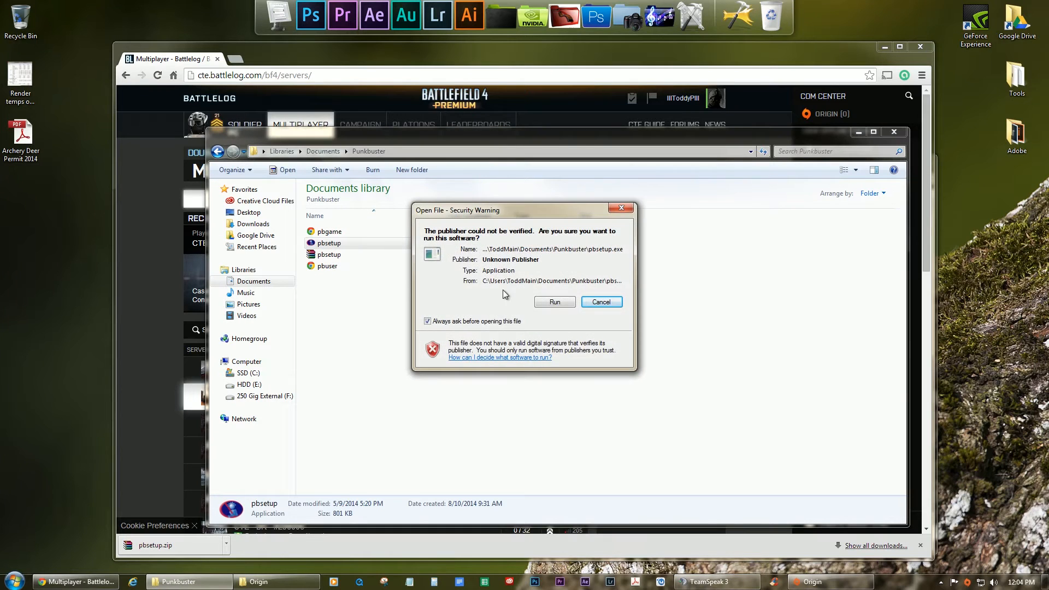
Run the downloaded PunkBuster setup, accept the licence, and open PBSetup.
{"action": "left_click", "coordinate": [554, 301]}
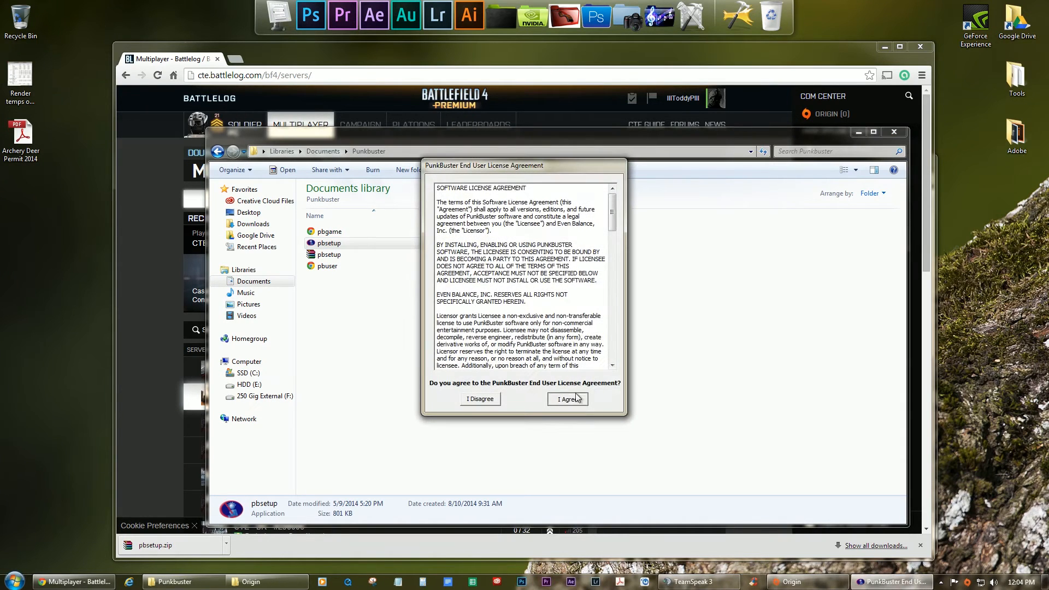
{"action": "left_click", "coordinate": [567, 399]}
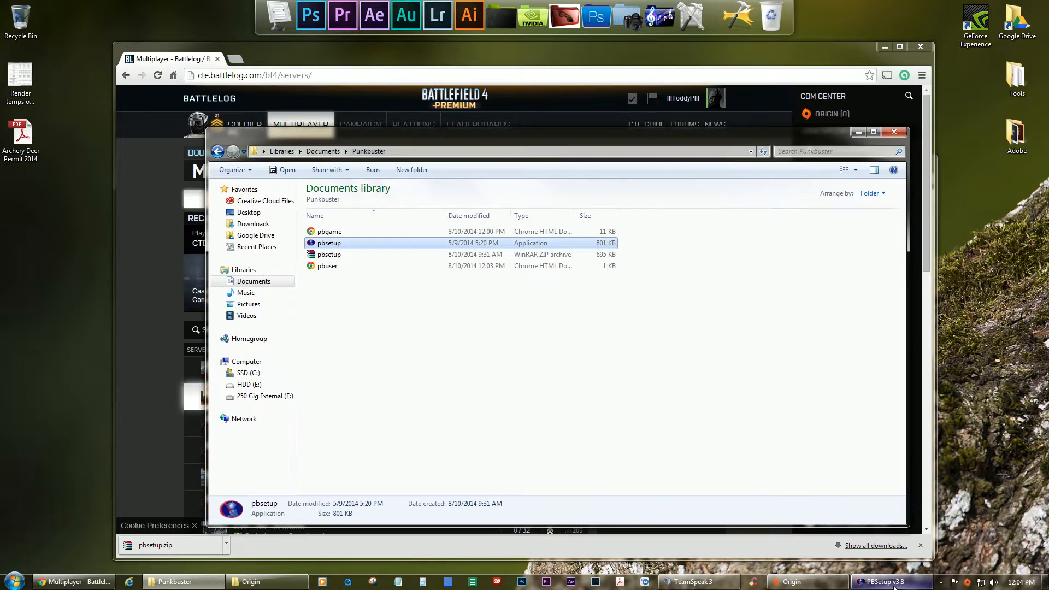
{"action": "double_click", "coordinate": [328, 243]}
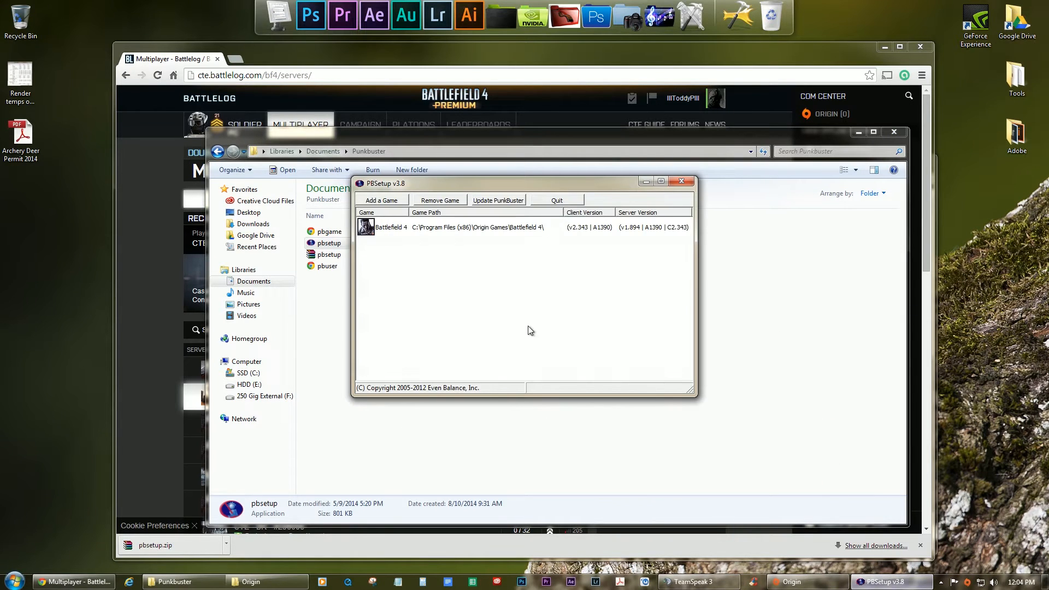
Start adding a game, choose Battlefield 4, and browse for its install folder.
{"action": "left_click", "coordinate": [381, 199]}
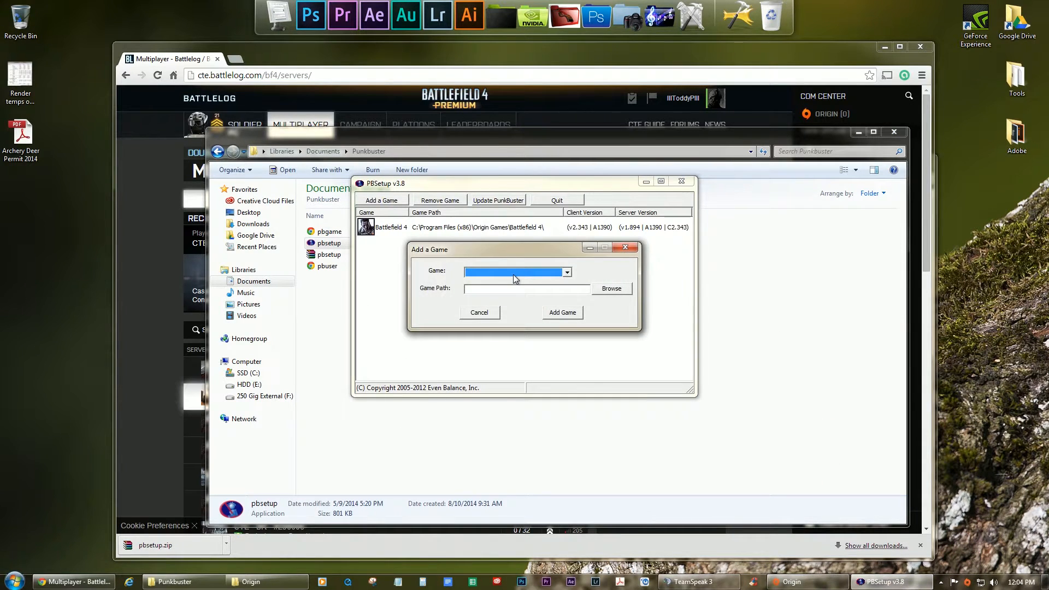
{"action": "left_click", "coordinate": [566, 272]}
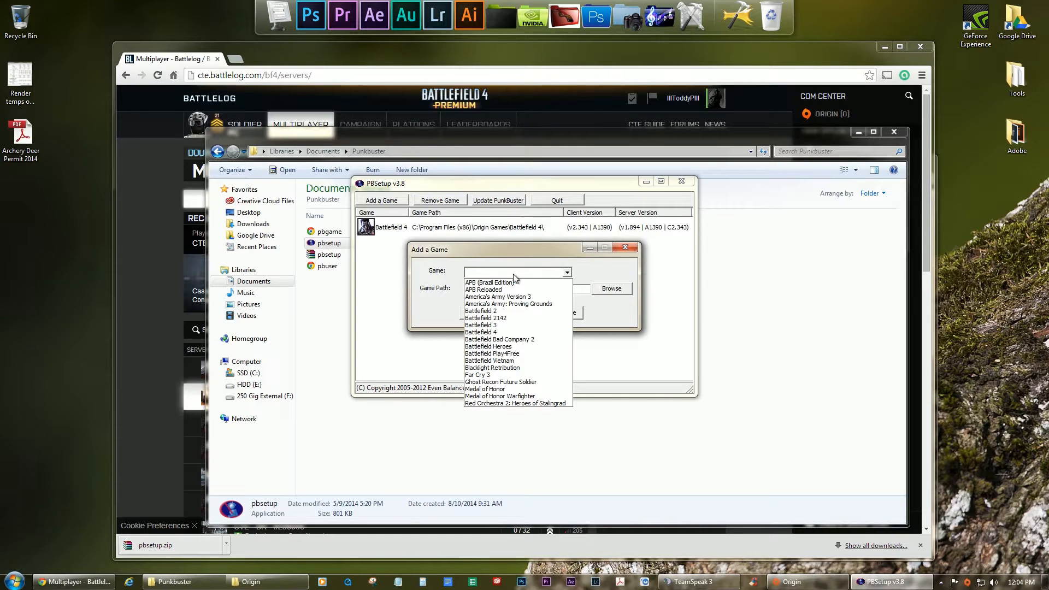
{"action": "left_click", "coordinate": [480, 332]}
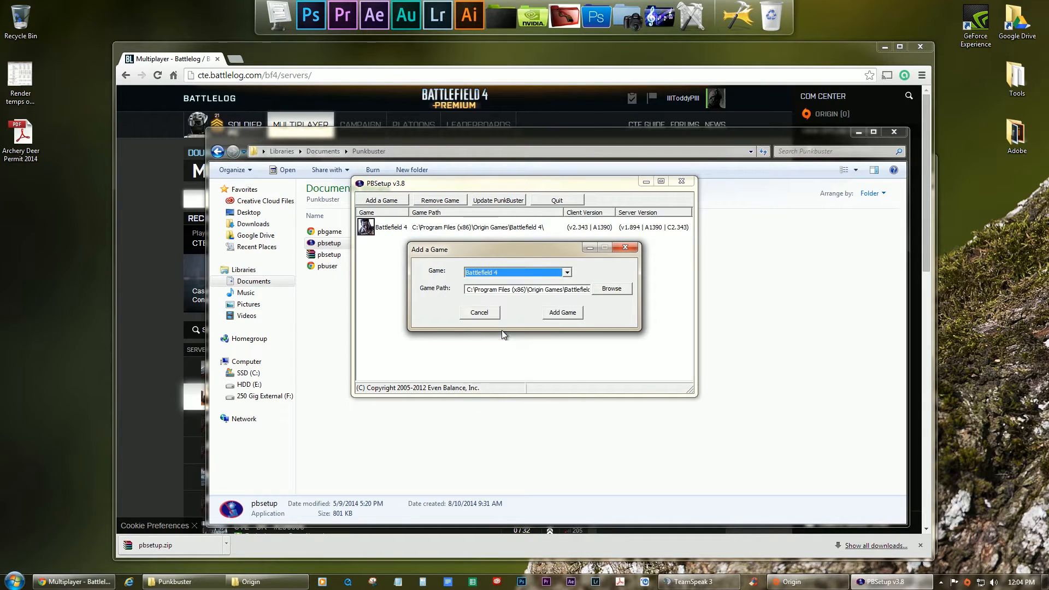
{"action": "left_click", "coordinate": [611, 289]}
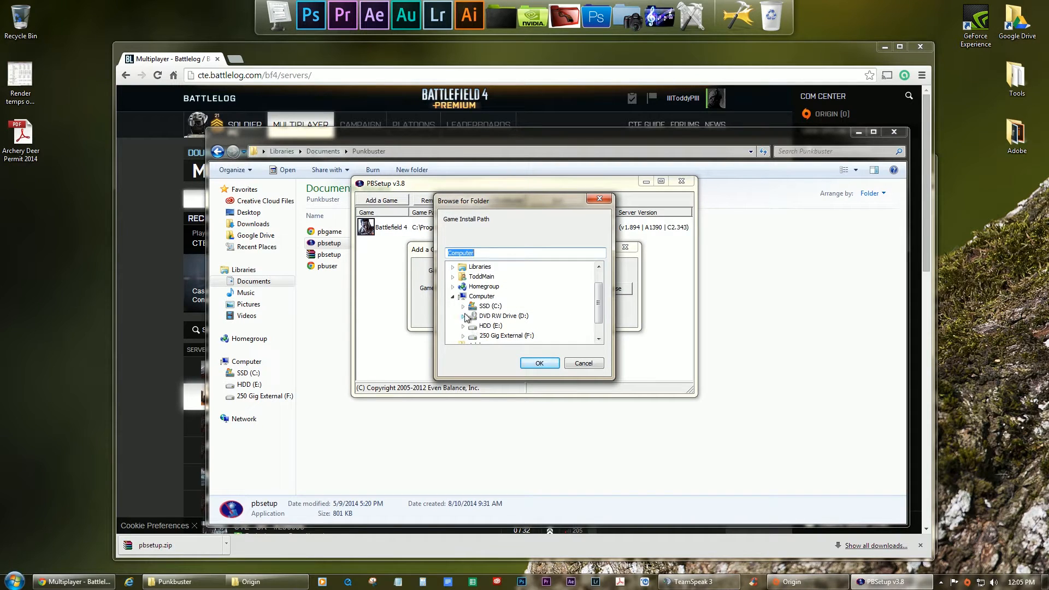
Add Battlefield 4 using Program Files (x86)\Origin Games\Battlefield 4 CTE as its folder.
{"action": "left_click", "coordinate": [462, 306]}
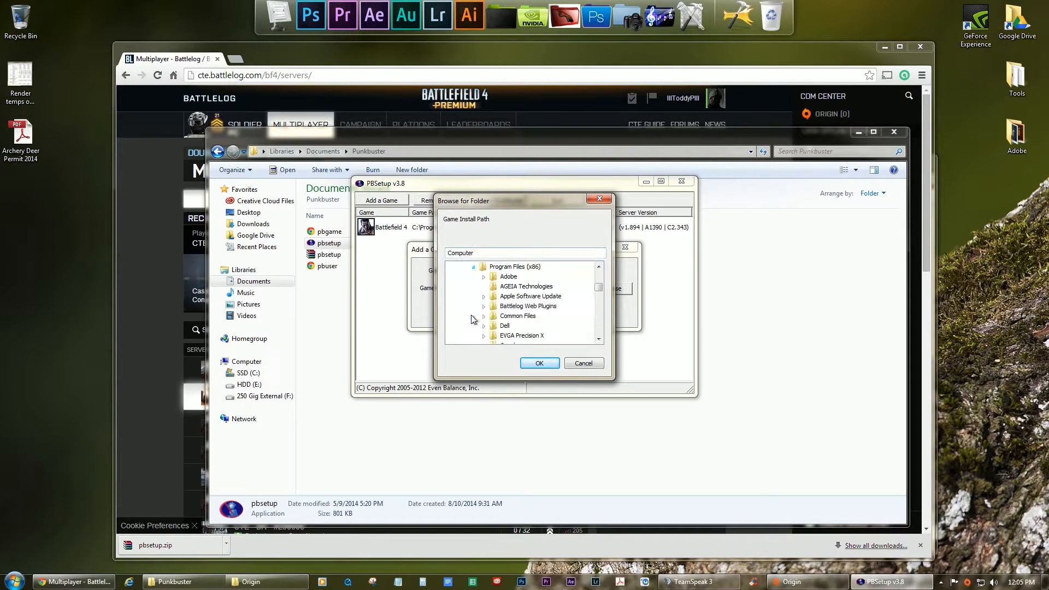
{"action": "scroll", "scroll_direction": "down", "scroll_amount": 3}
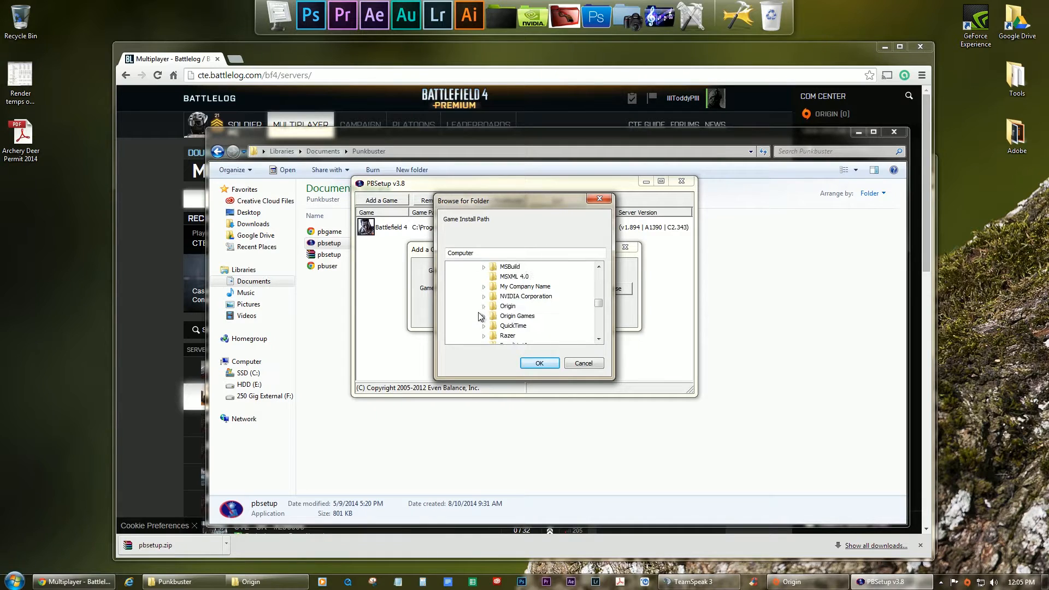
{"action": "left_click", "coordinate": [530, 326]}
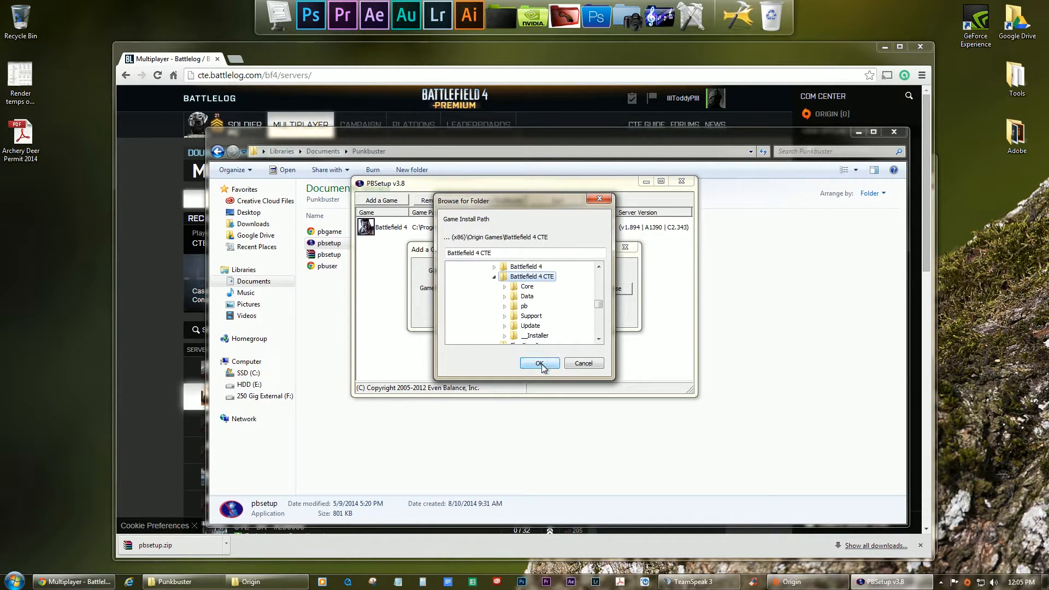
{"action": "left_click", "coordinate": [539, 363]}
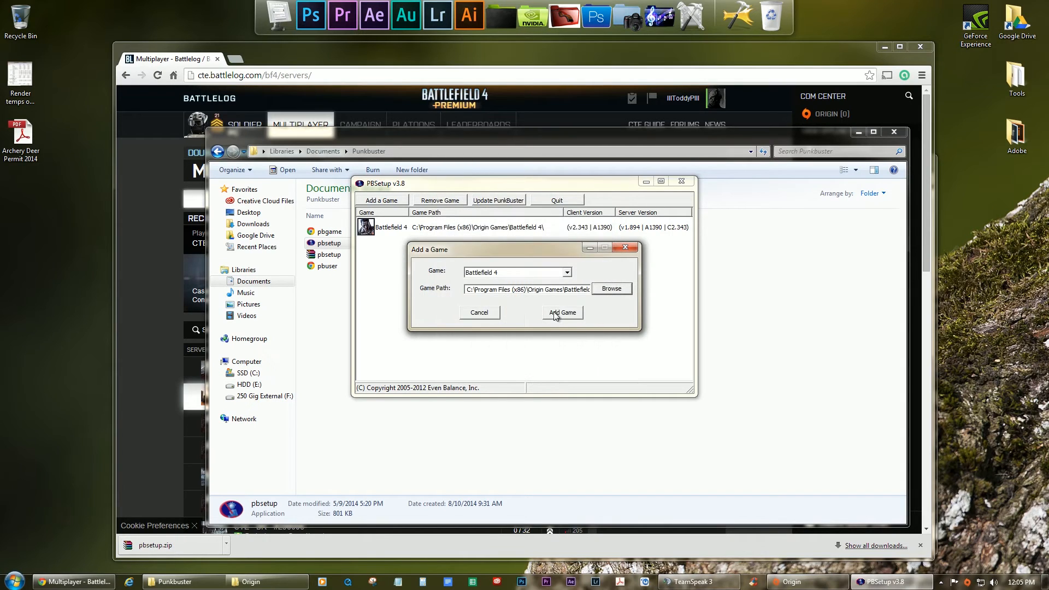
{"action": "left_click", "coordinate": [562, 312]}
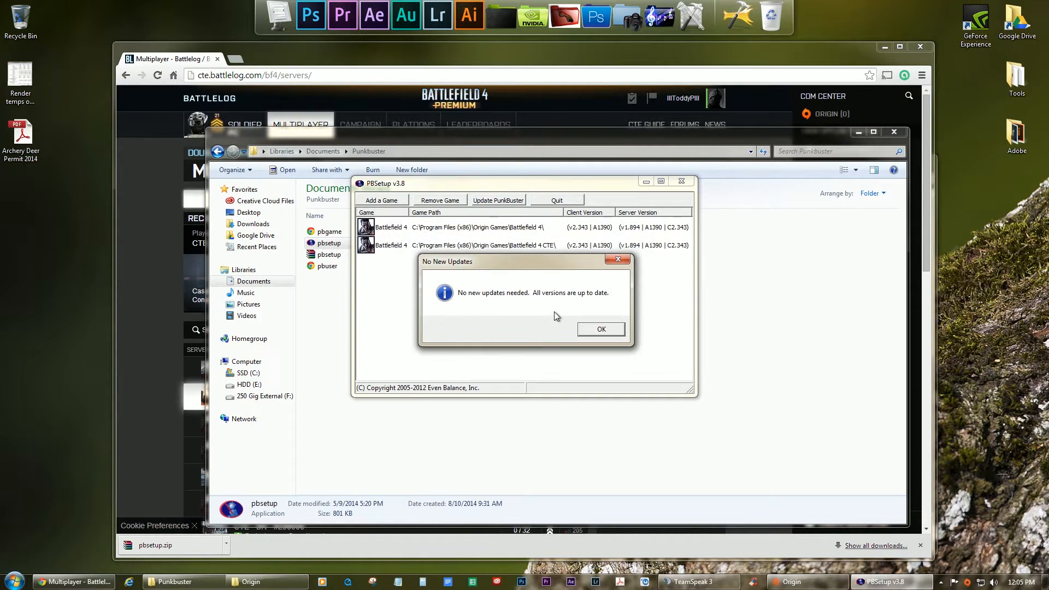
Check the Battlefield 4 CTE entry for PunkBuster updates and dismiss the up-to-date notices.
{"action": "left_click", "coordinate": [599, 329]}
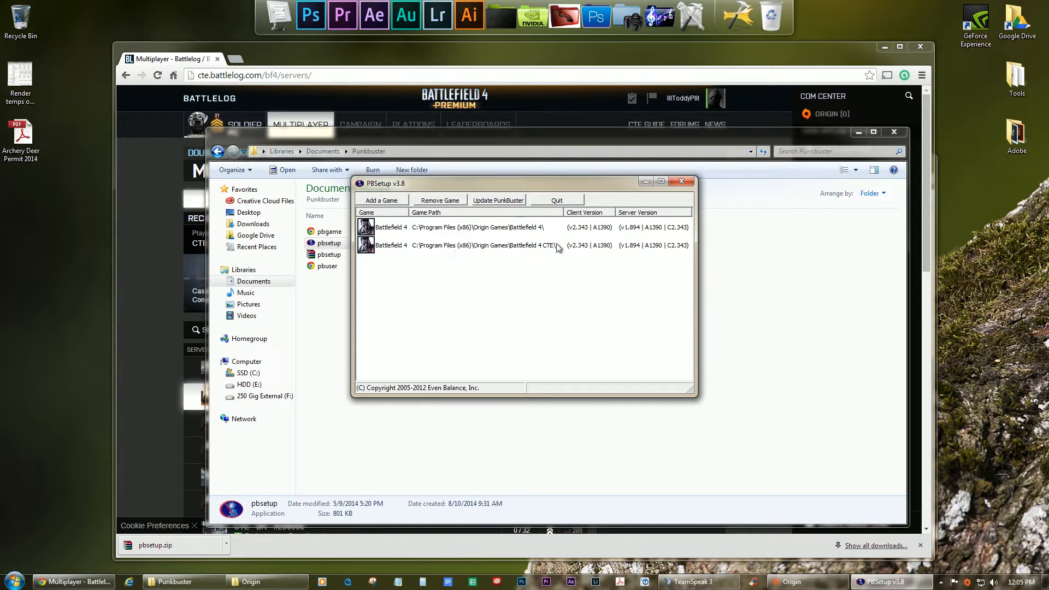
{"action": "left_click", "coordinate": [481, 244]}
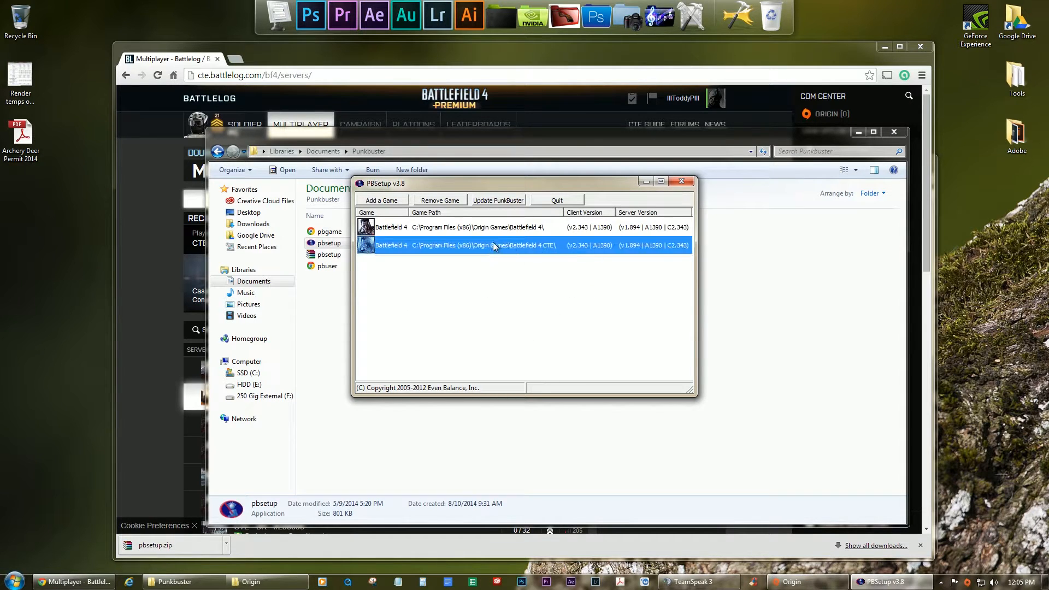
{"action": "left_click", "coordinate": [497, 200]}
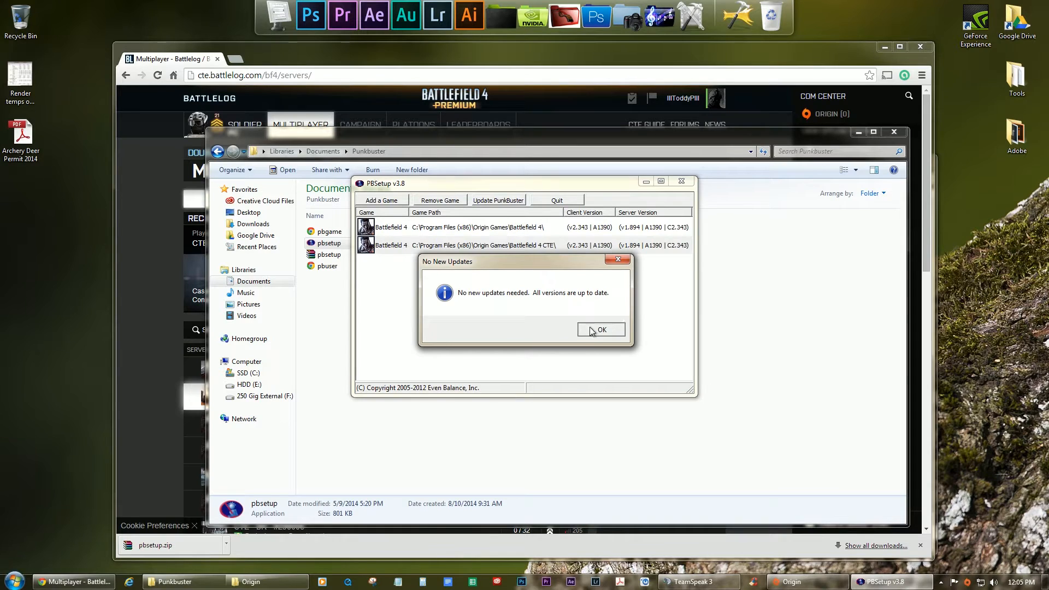
{"action": "left_click", "coordinate": [599, 329]}
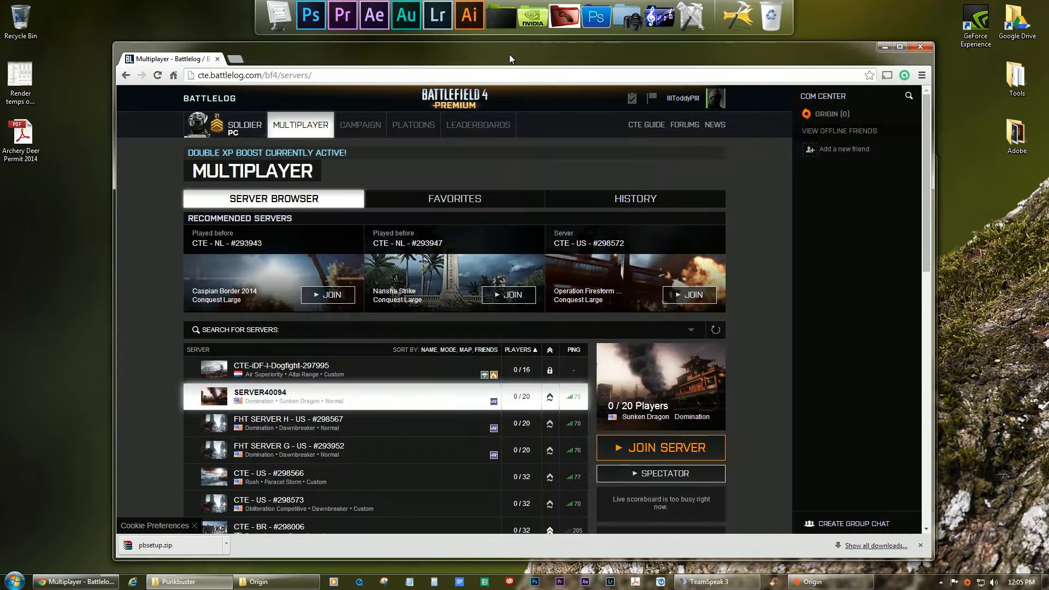
Launch Battlefield 4 from the Origin library to open the CTE Battlelog home page.
{"action": "left_click", "coordinate": [714, 329]}
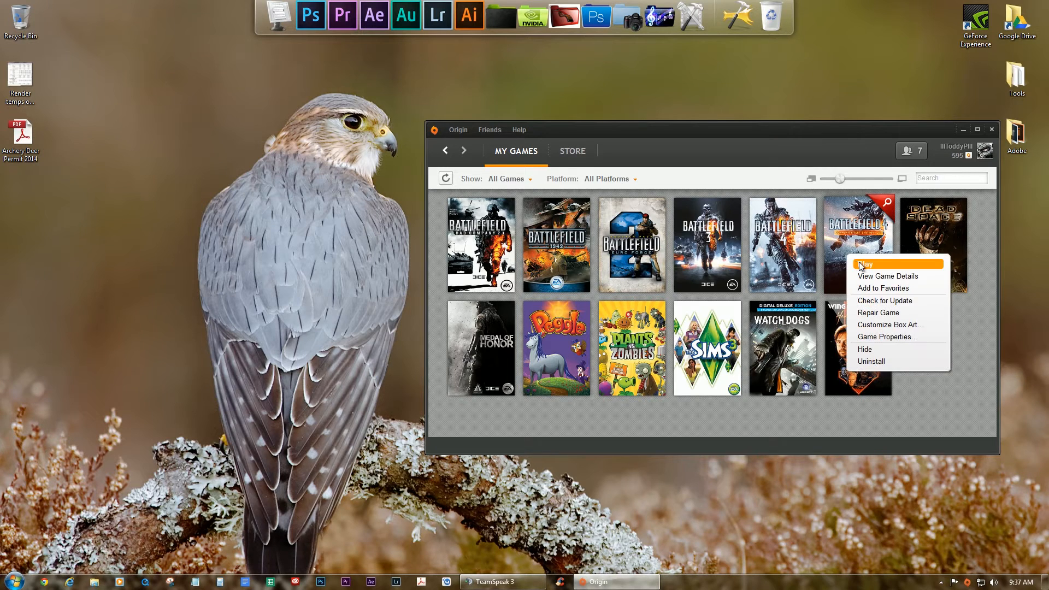
{"action": "left_click", "coordinate": [865, 263]}
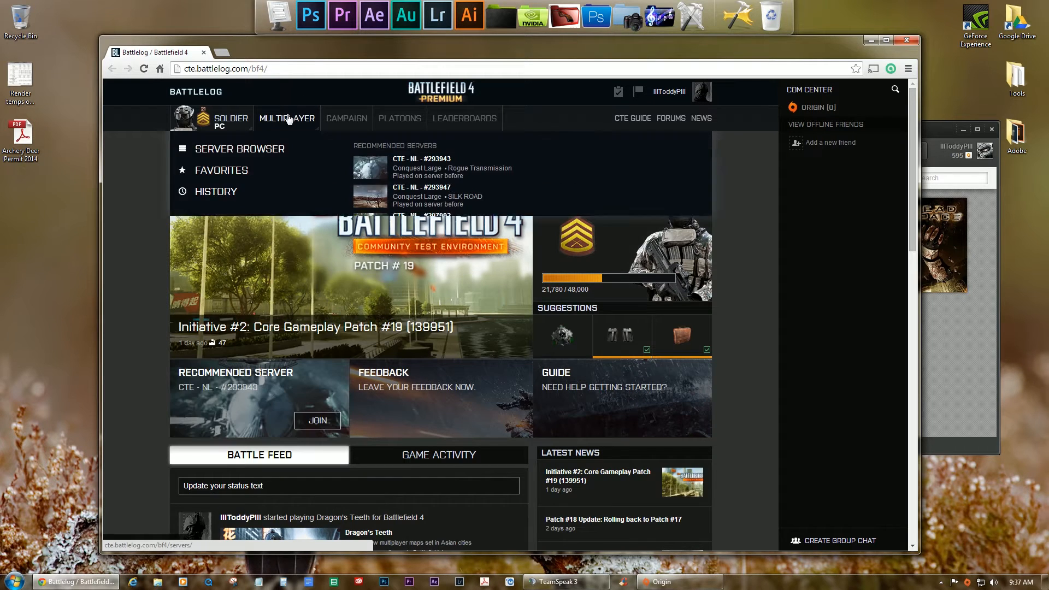
Sort servers by players, join CTE - NL - #293947, and follow the Install PunkBuster link.
{"action": "left_click", "coordinate": [239, 148]}
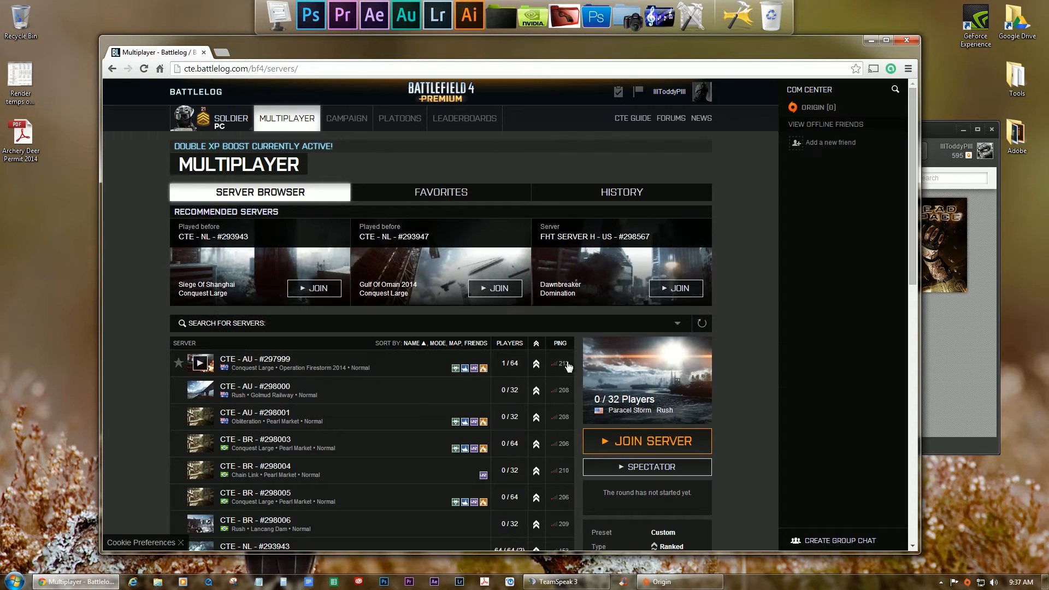
{"action": "left_click", "coordinate": [506, 343]}
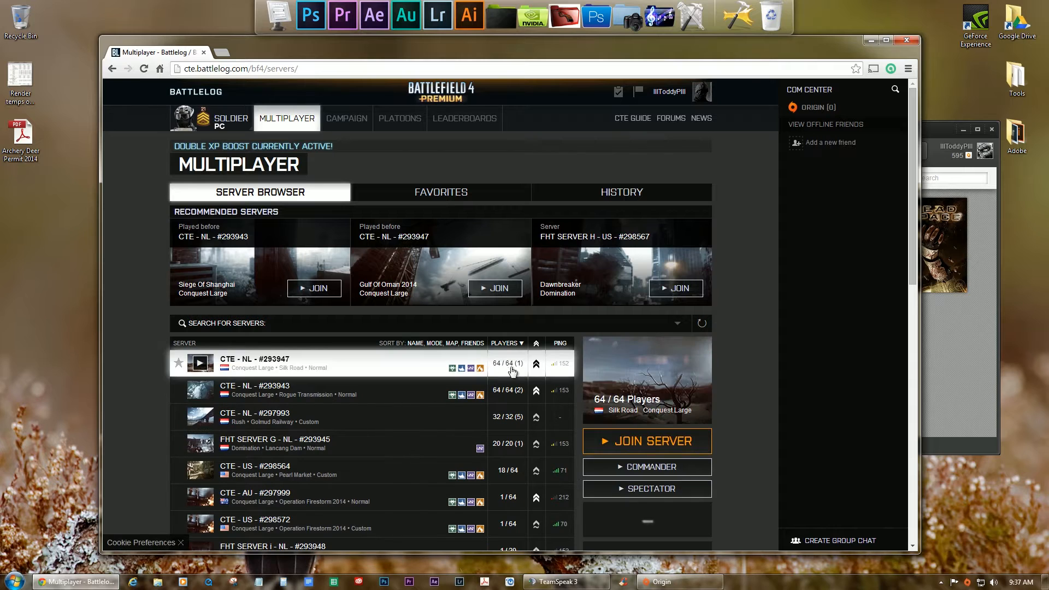
{"action": "left_click", "coordinate": [646, 440]}
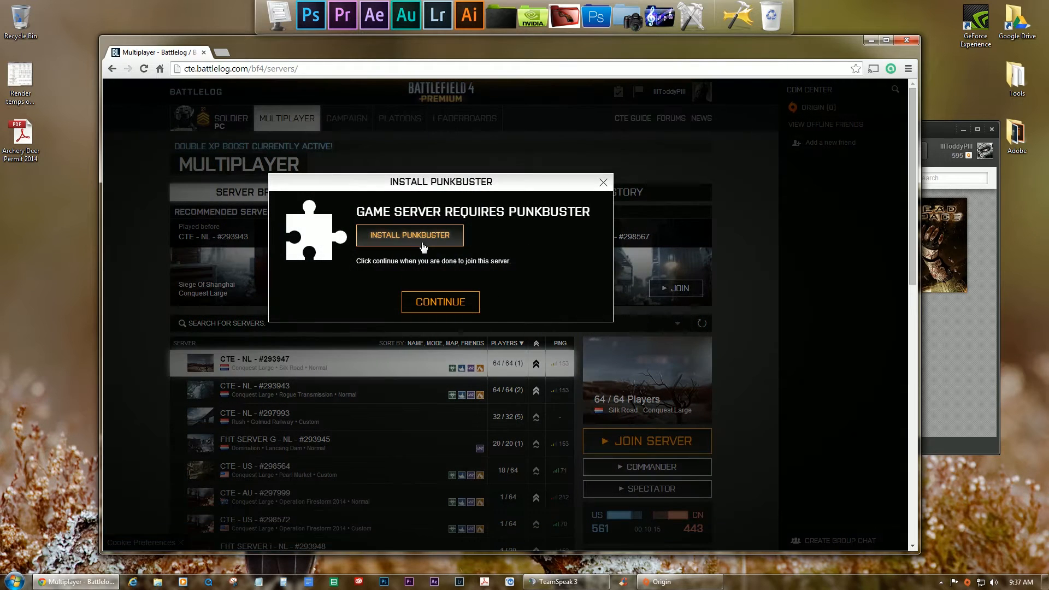
{"action": "left_click", "coordinate": [409, 235]}
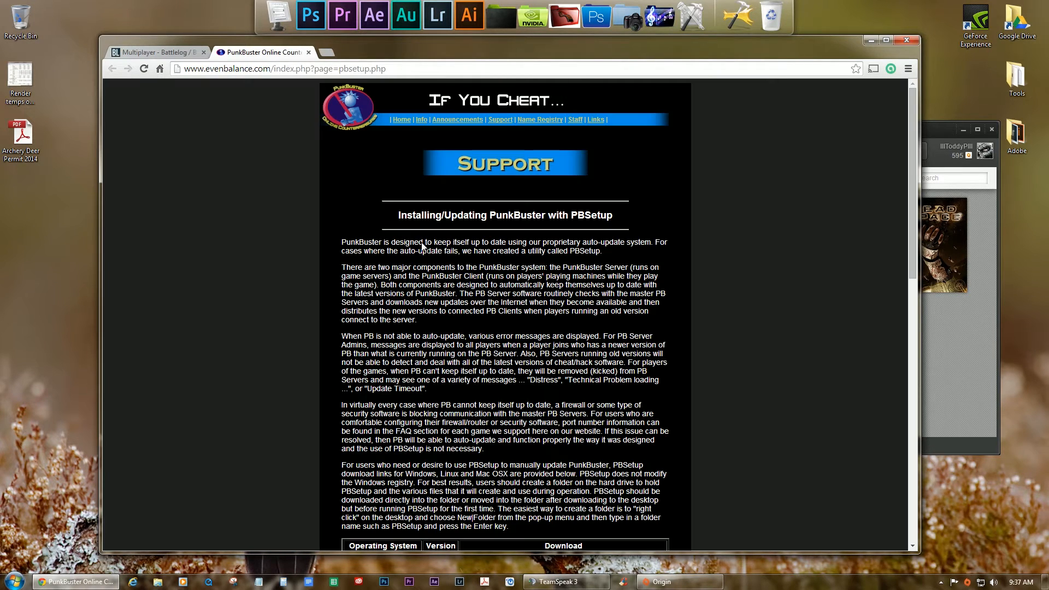
Enter the security code and download pbsetup.zip, retrying after the code mismatch.
{"action": "scroll", "scroll_direction": "down", "scroll_amount": 3}
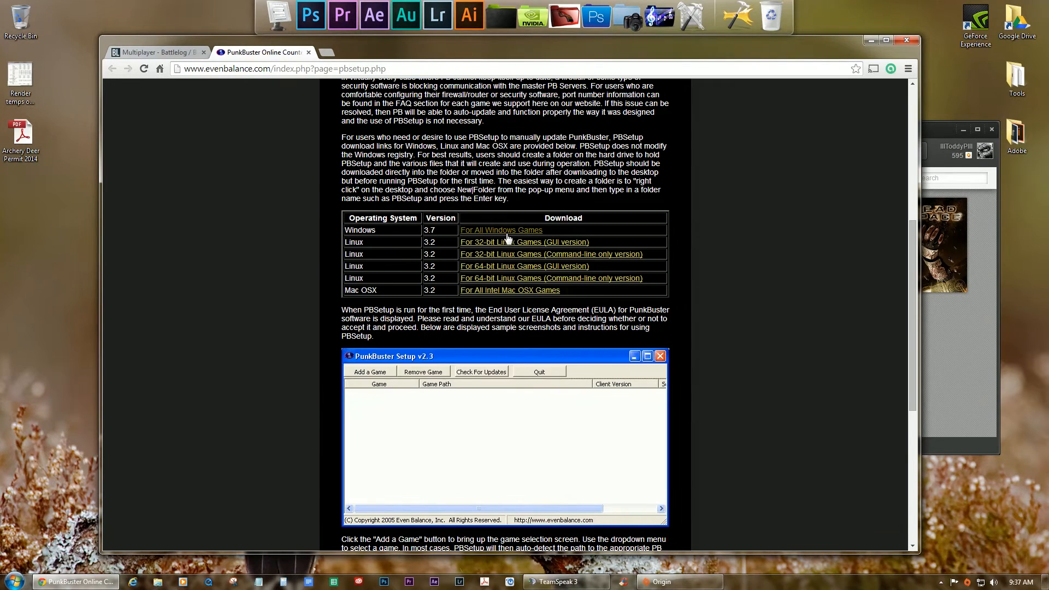
{"action": "left_click", "coordinate": [501, 230]}
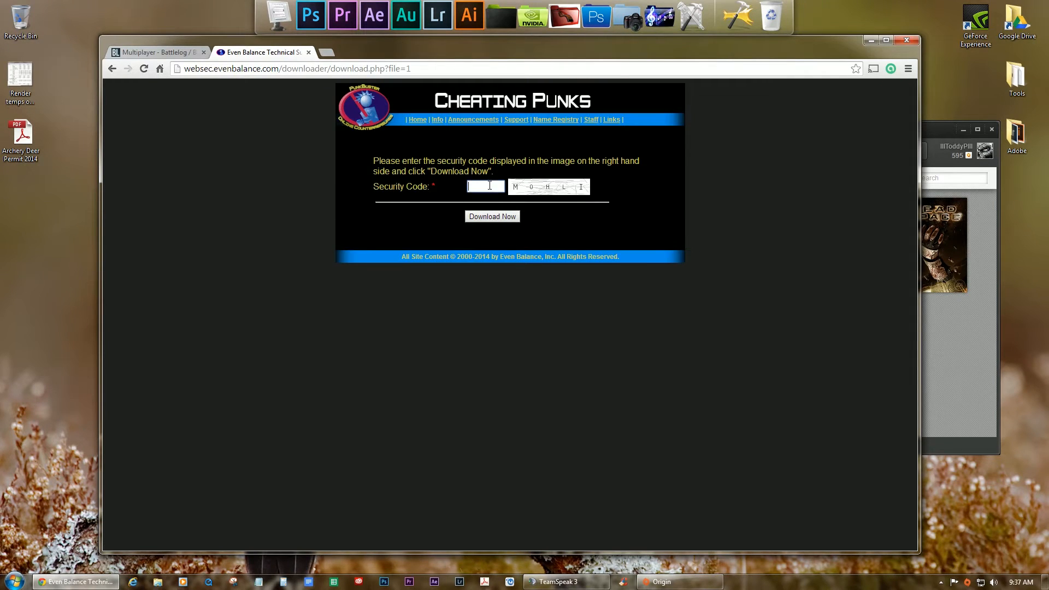
{"action": "left_click", "coordinate": [492, 216]}
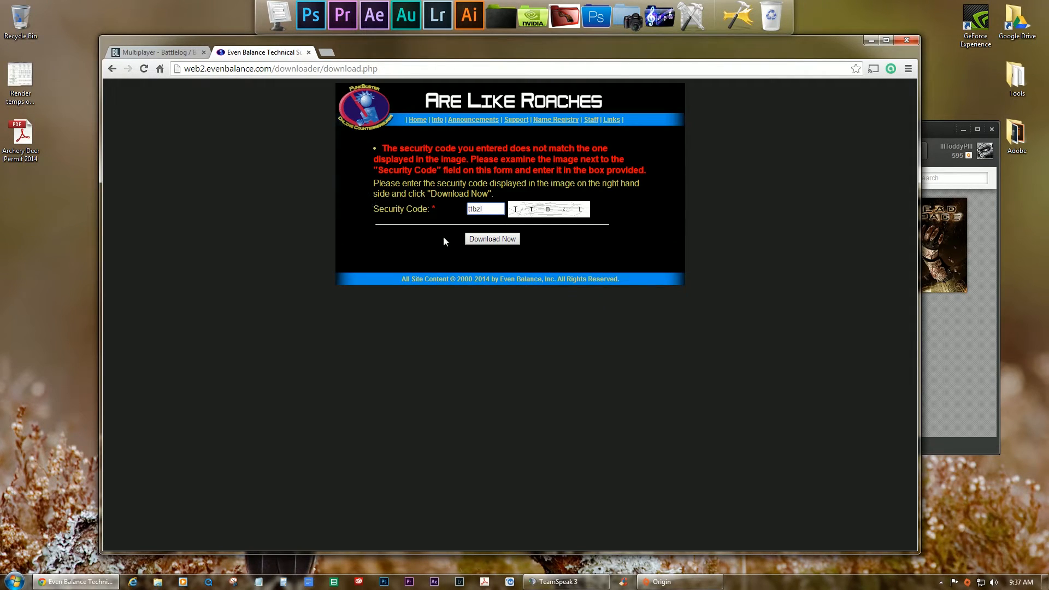
{"action": "left_click", "coordinate": [491, 239]}
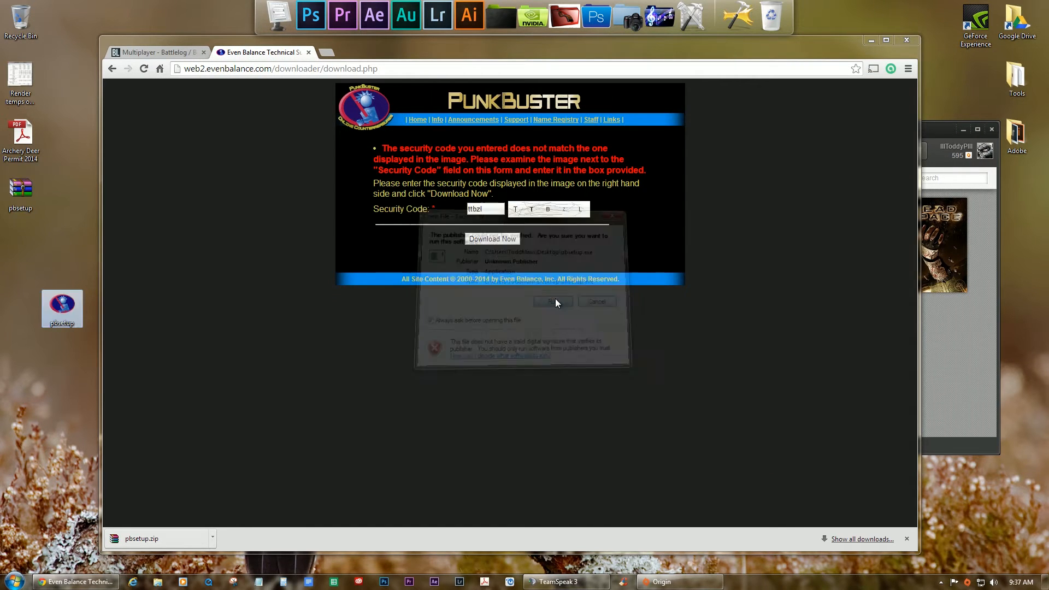
Run PBSetup and add Battlefield 4, confirming no PunkBuster updates are needed.
{"action": "left_click", "coordinate": [552, 302]}
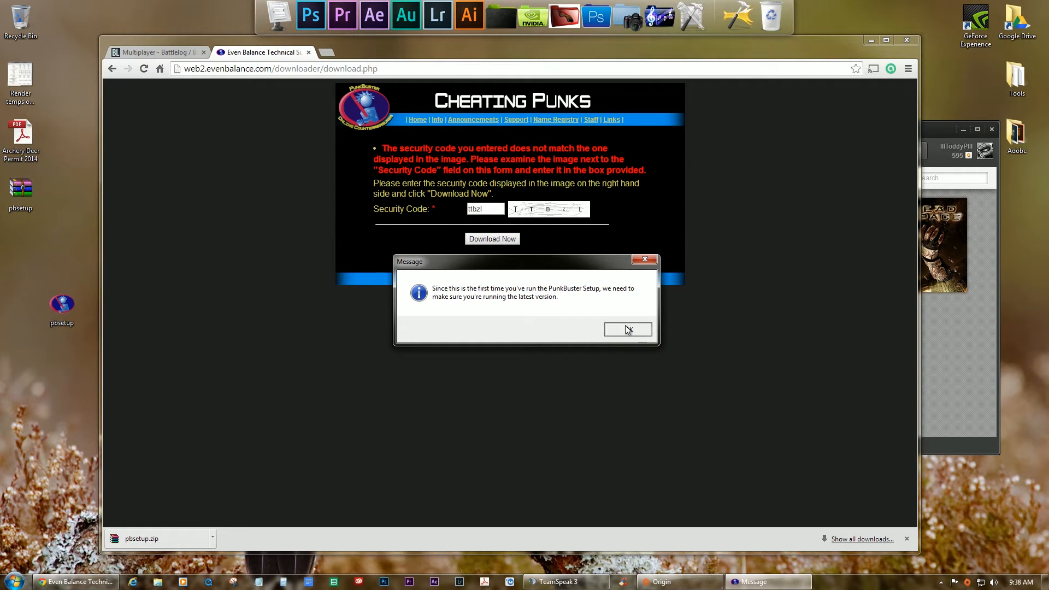
{"action": "left_click", "coordinate": [626, 328]}
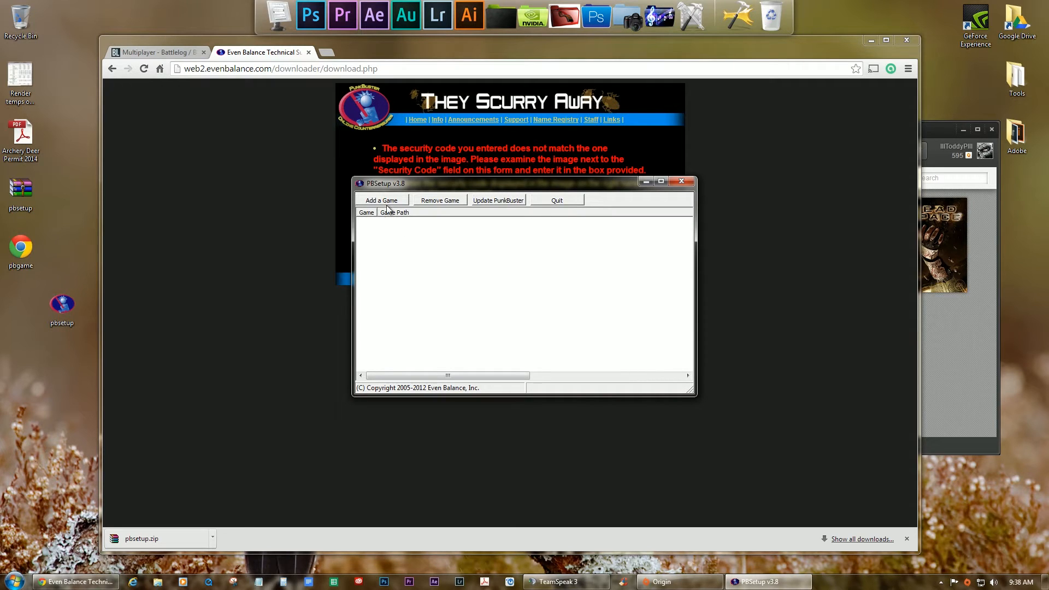
{"action": "left_click", "coordinate": [381, 200]}
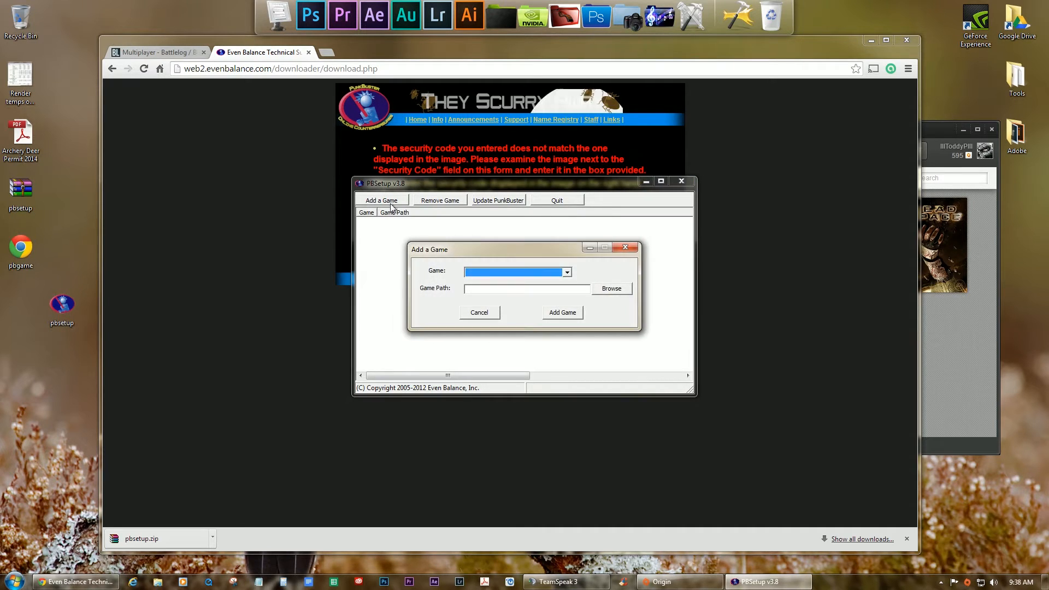
{"action": "left_click", "coordinate": [567, 272]}
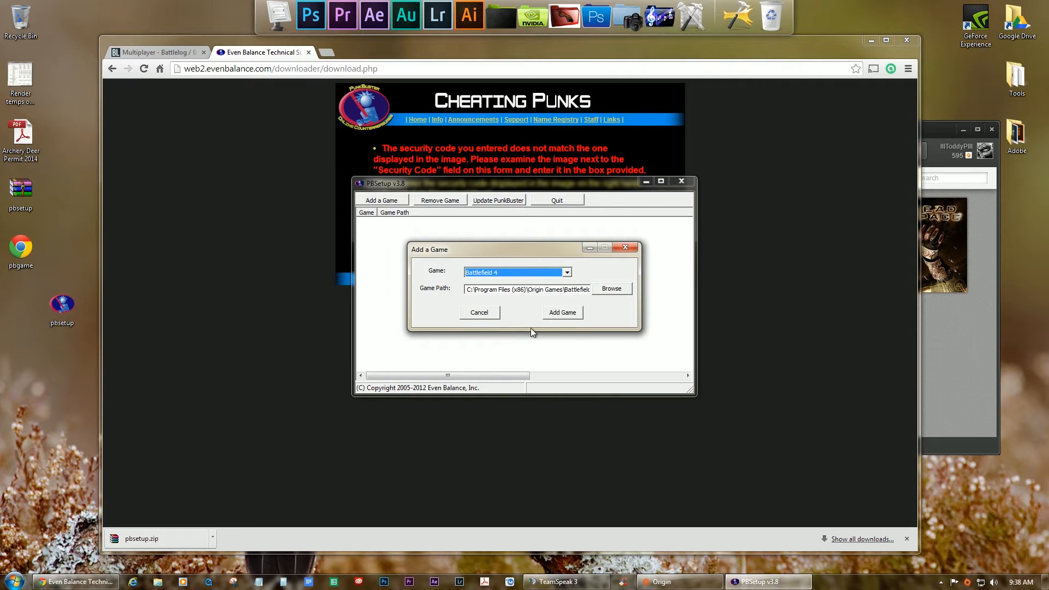
{"action": "left_click", "coordinate": [562, 312]}
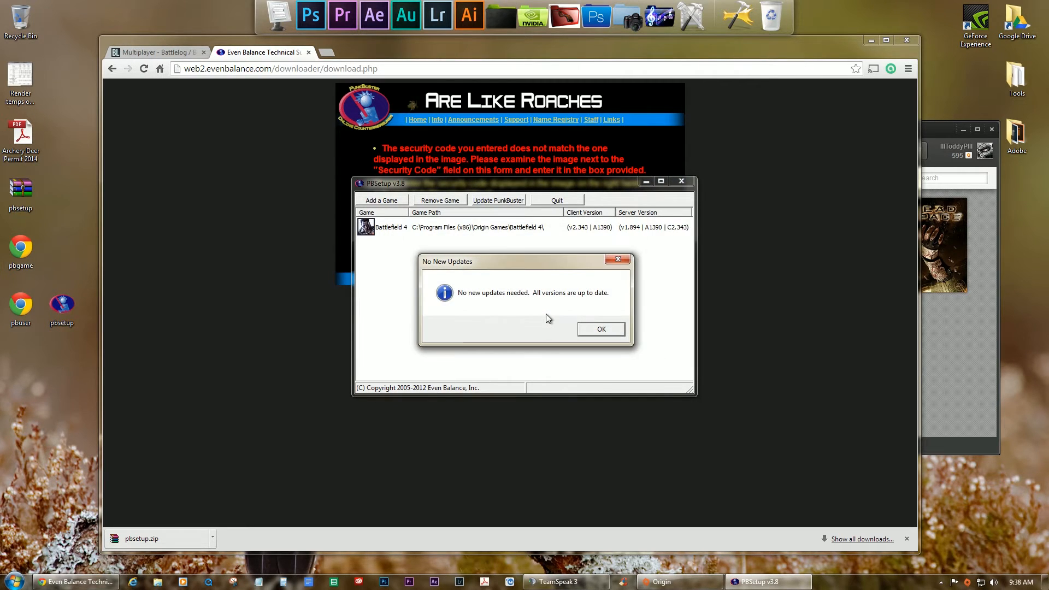
{"action": "left_click", "coordinate": [600, 328]}
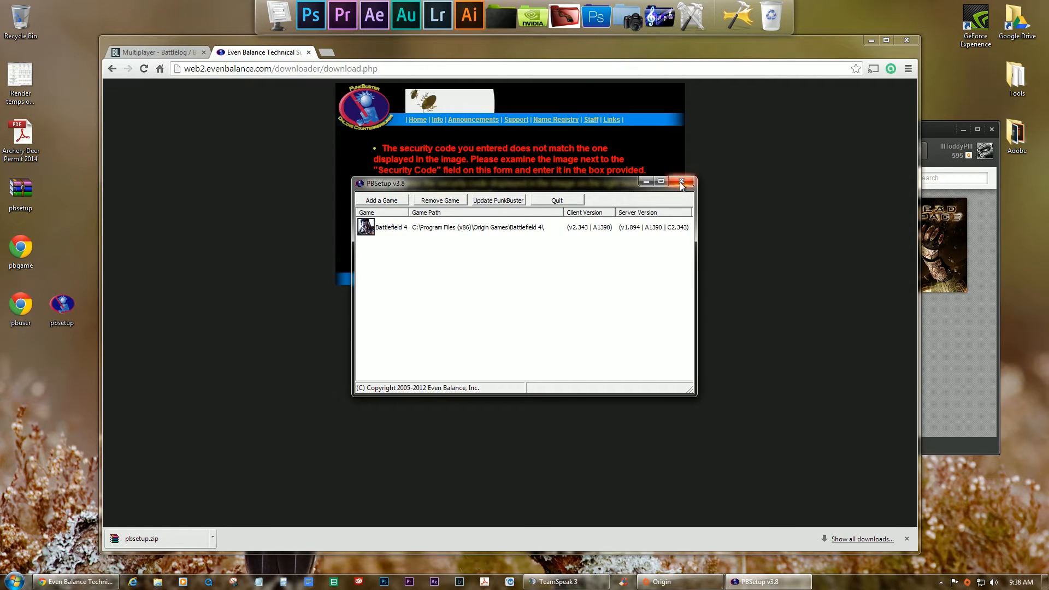
Close PBSetup and dismiss Battlelog's PunkBuster install prompt.
{"action": "left_click", "coordinate": [681, 182]}
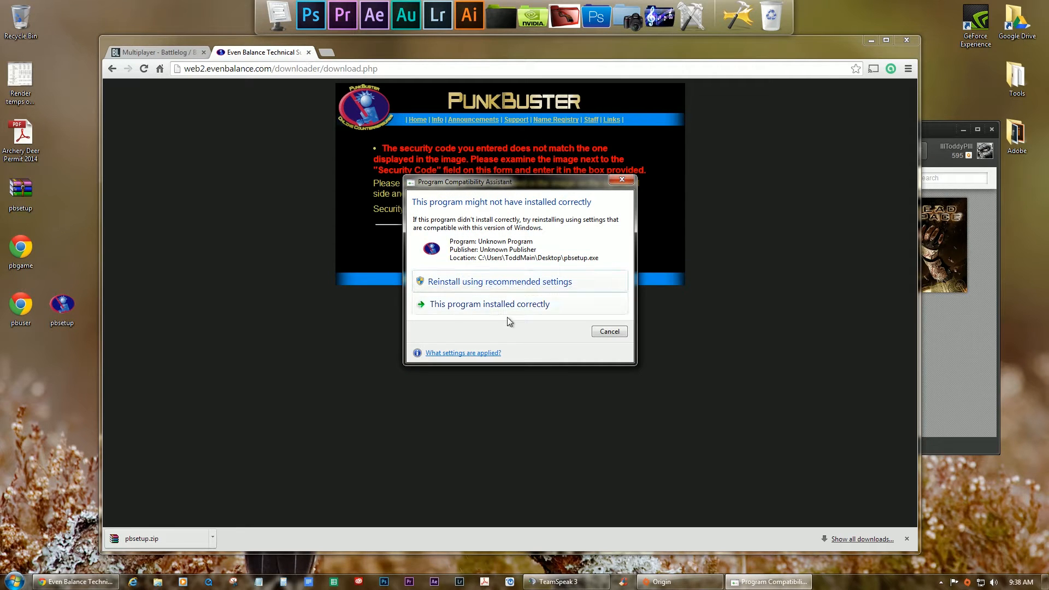
{"action": "left_click", "coordinate": [607, 331]}
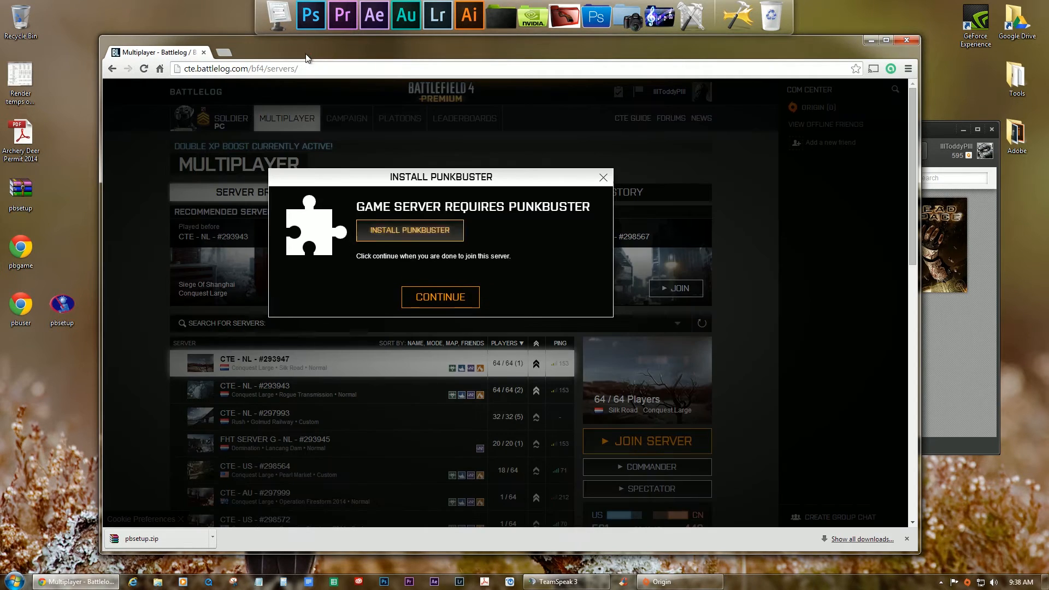
{"action": "mouse_move", "coordinate": [582, 187]}
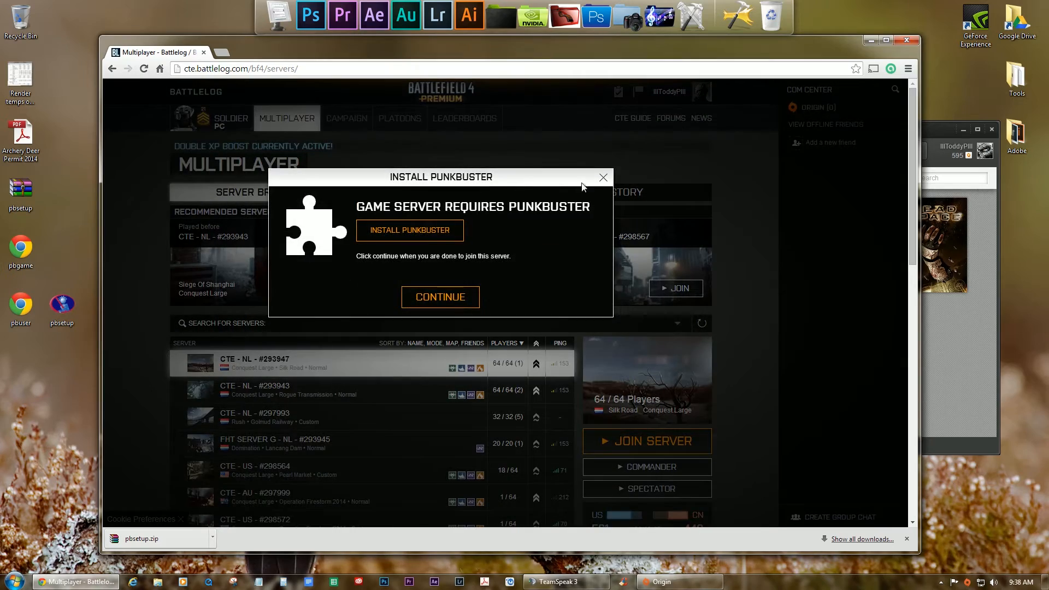
{"action": "left_click", "coordinate": [602, 176]}
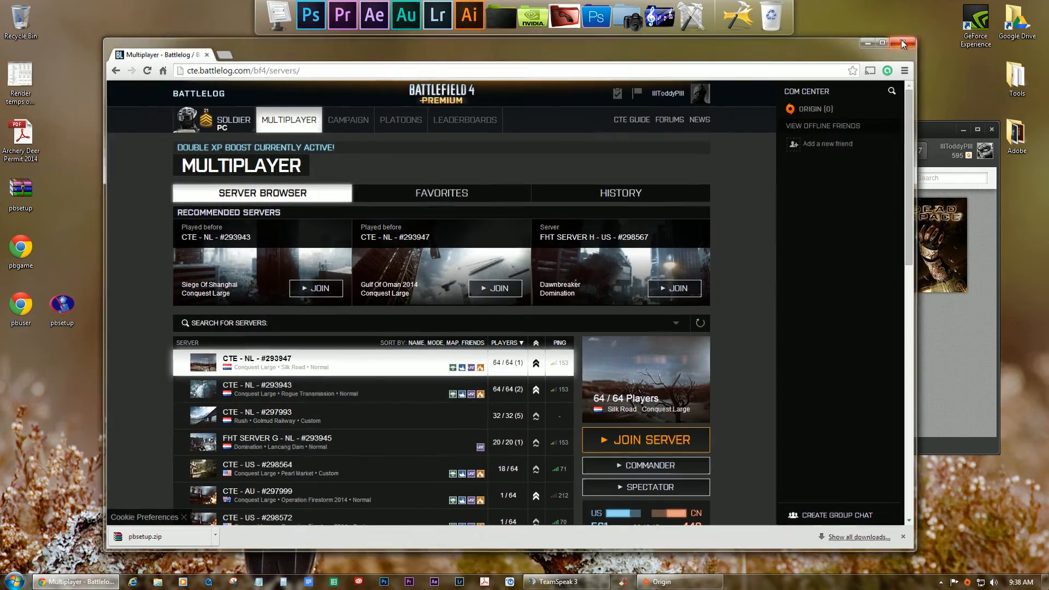
Play Battlefield 4 from Origin's My Games and retry joining the CTE server.
{"action": "right_click", "coordinate": [857, 244]}
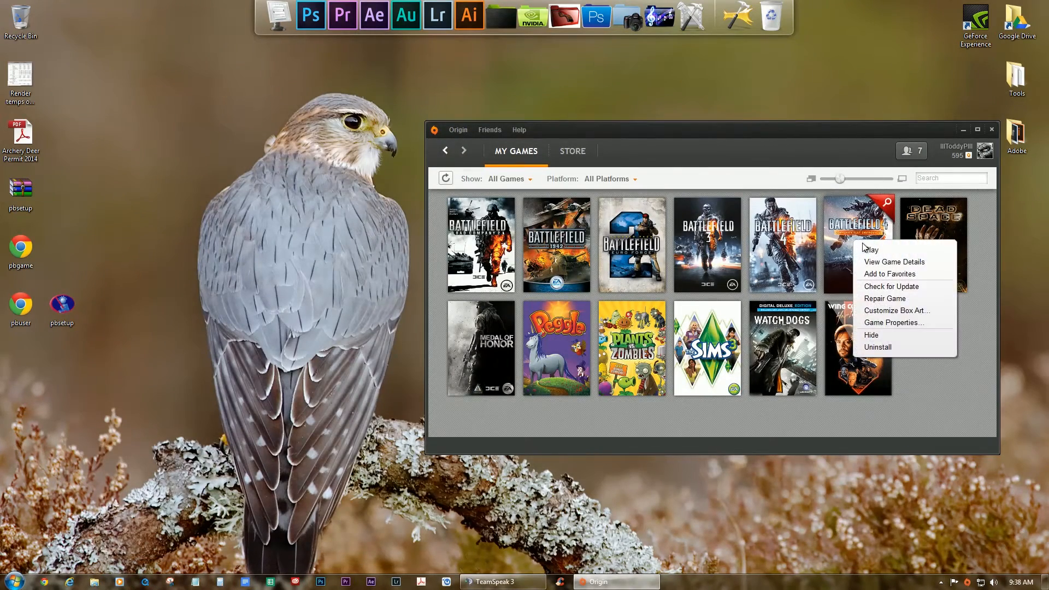
{"action": "left_click", "coordinate": [871, 249]}
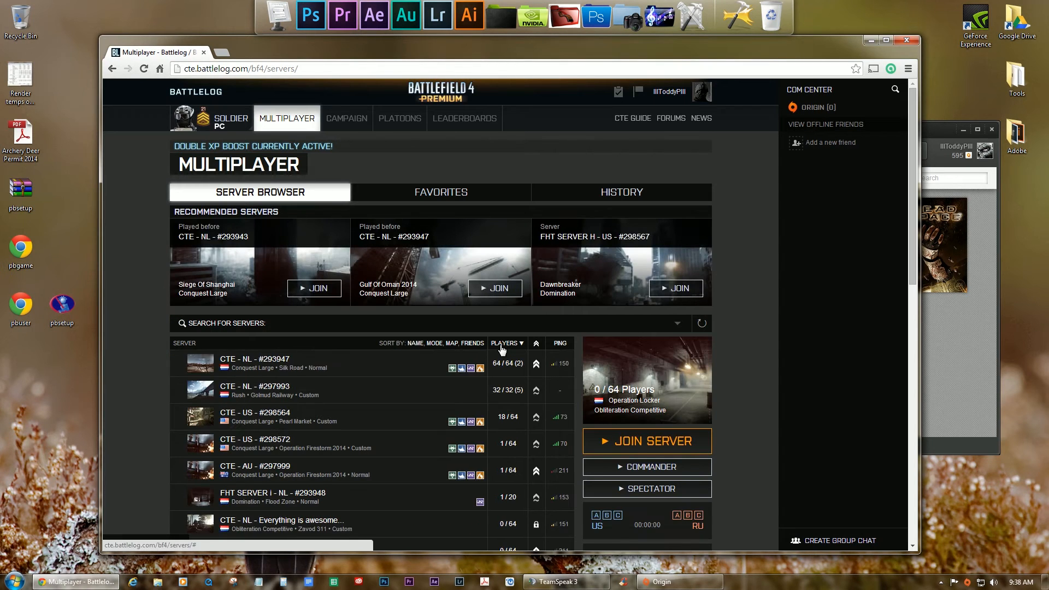
{"action": "left_click", "coordinate": [647, 441]}
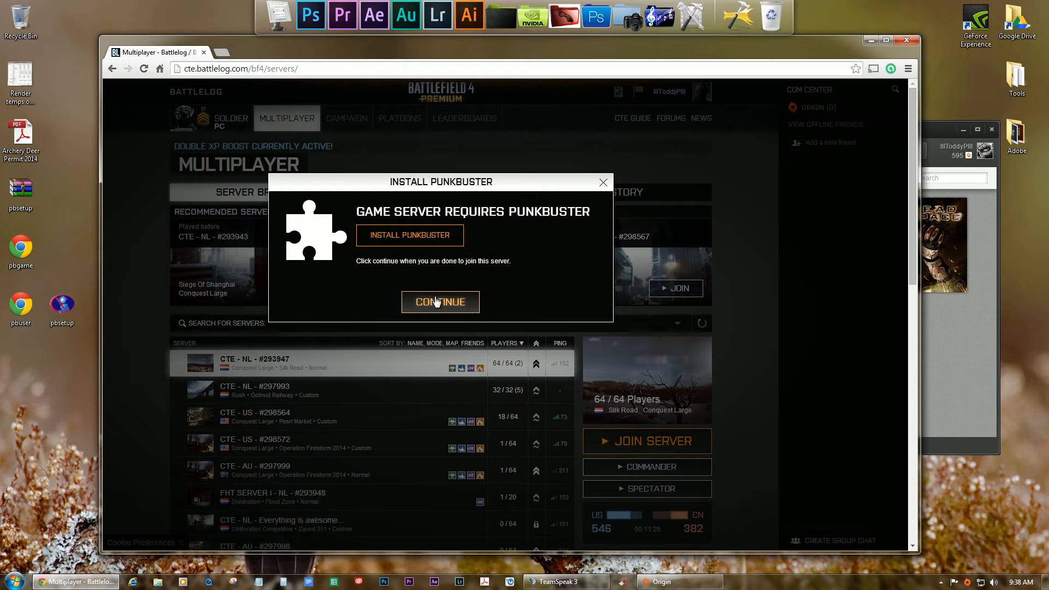
{"action": "mouse_move", "coordinate": [604, 182]}
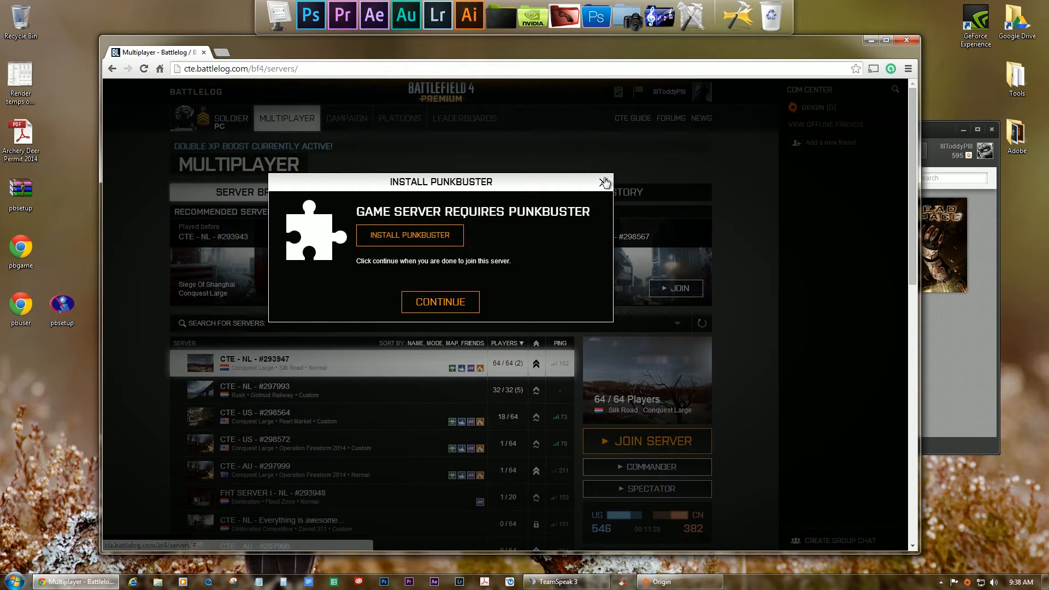
Close the Install PunkBuster popup and accept the PunkBuster licence agreement.
{"action": "left_click", "coordinate": [604, 182]}
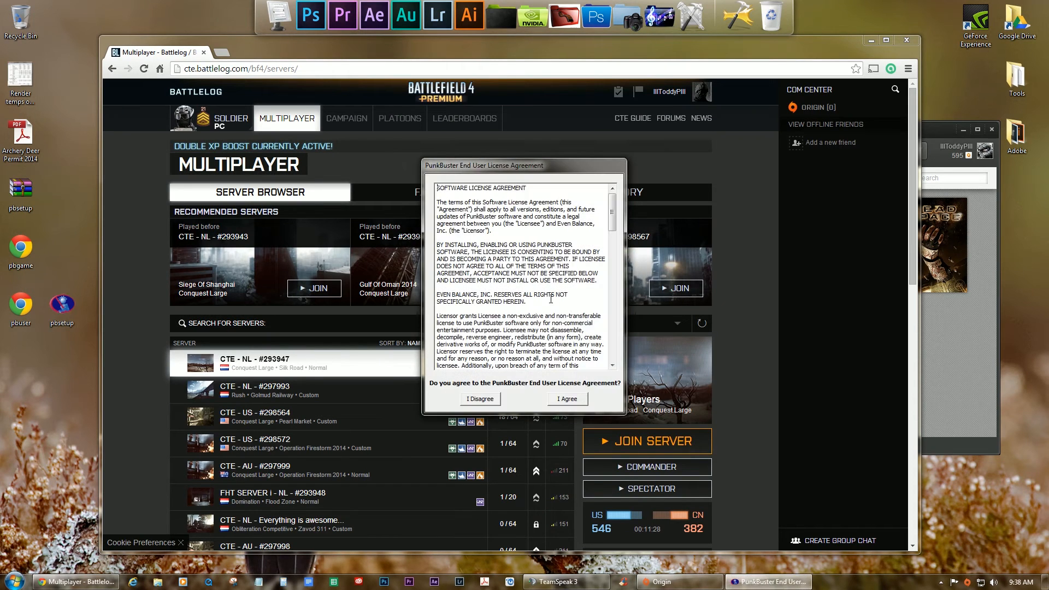
{"action": "left_click", "coordinate": [567, 399]}
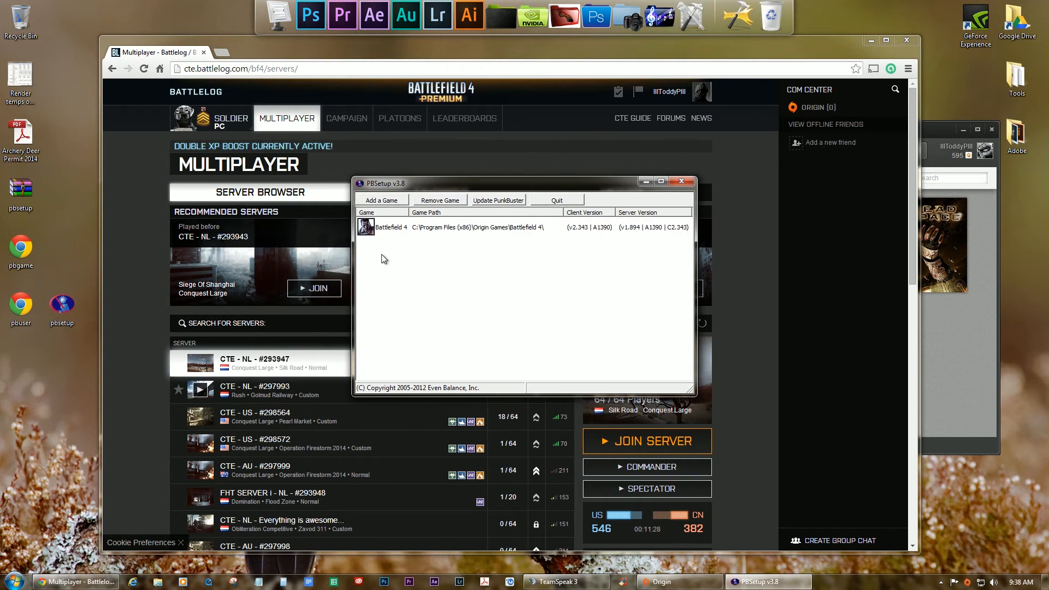
{"action": "left_click", "coordinate": [380, 200]}
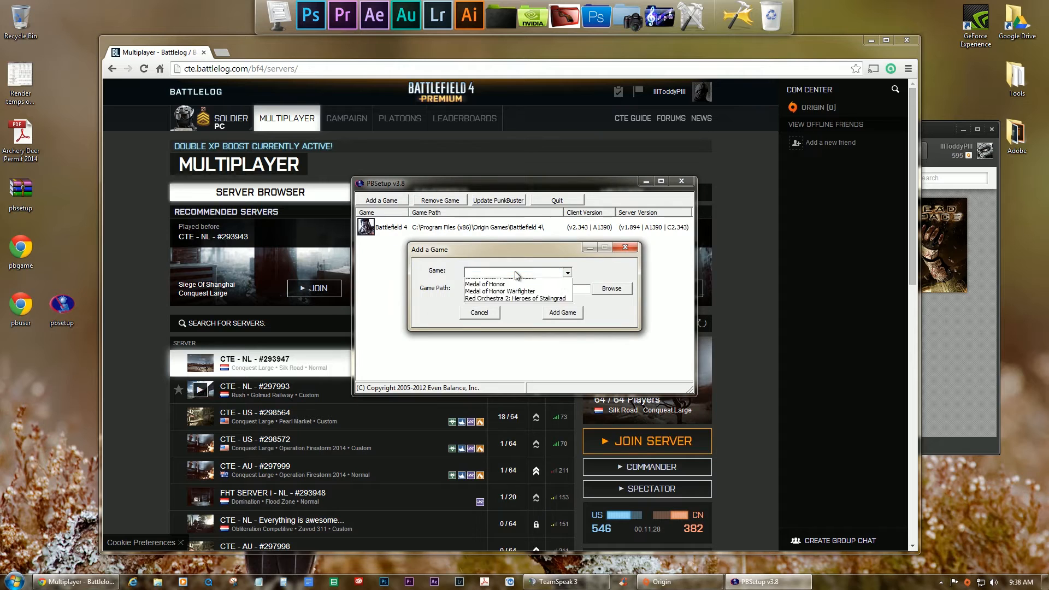
{"action": "left_click", "coordinate": [566, 272]}
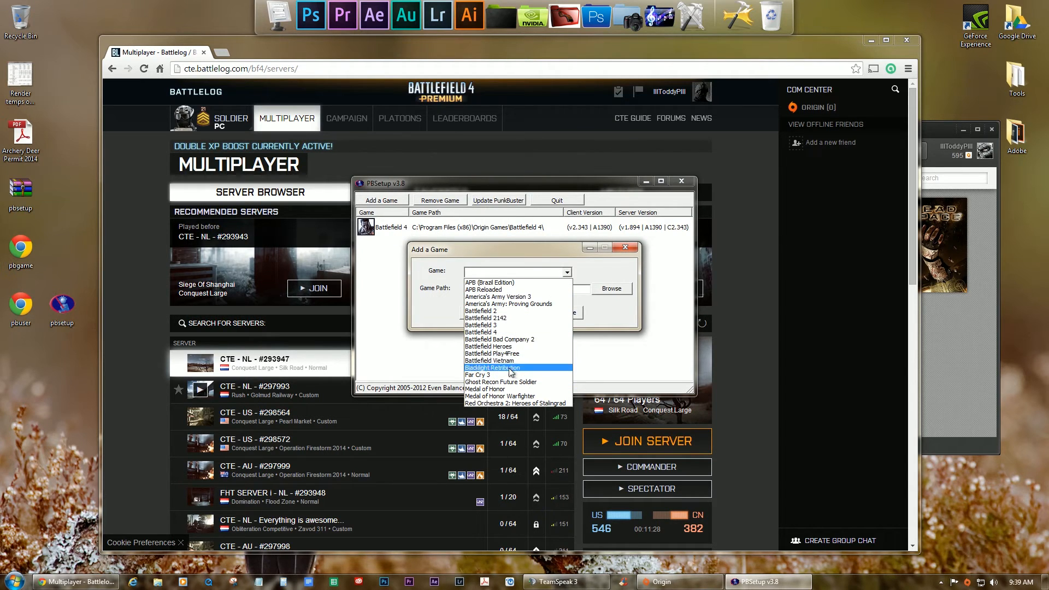
{"action": "left_click", "coordinate": [509, 367]}
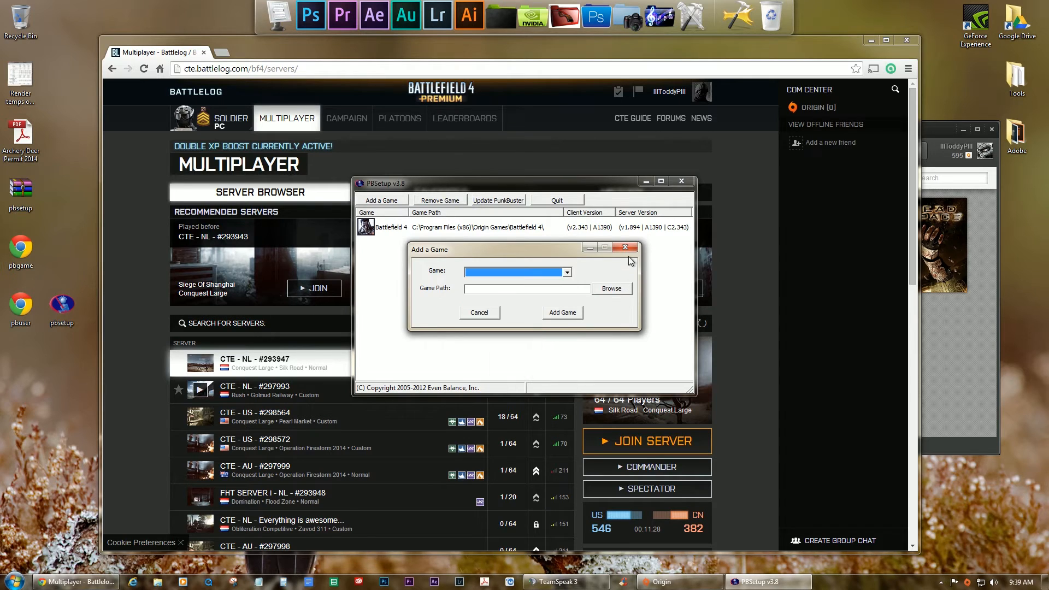
{"action": "left_click", "coordinate": [561, 313]}
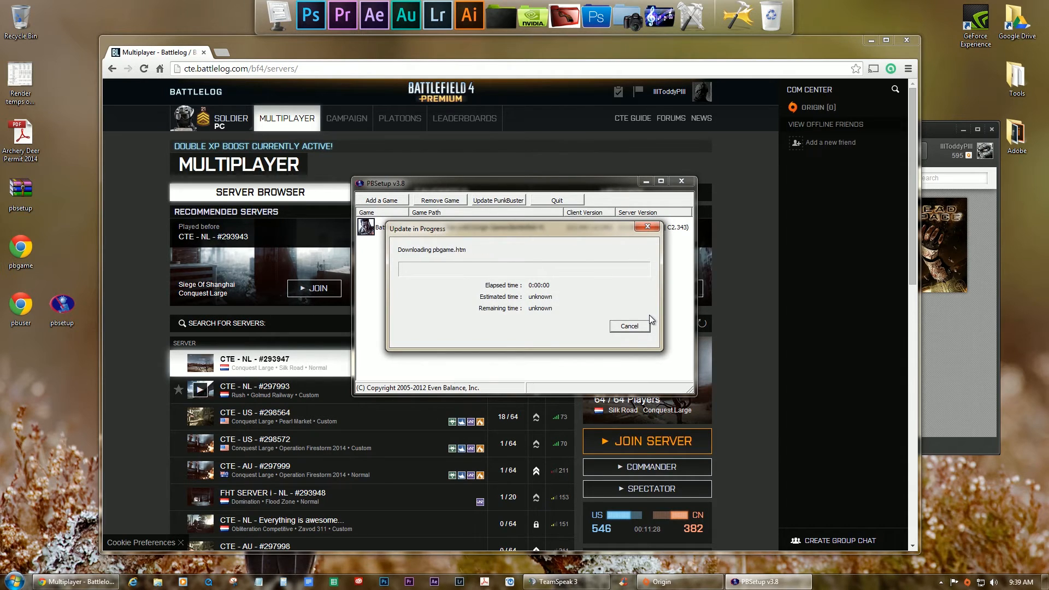
{"action": "left_click", "coordinate": [628, 326]}
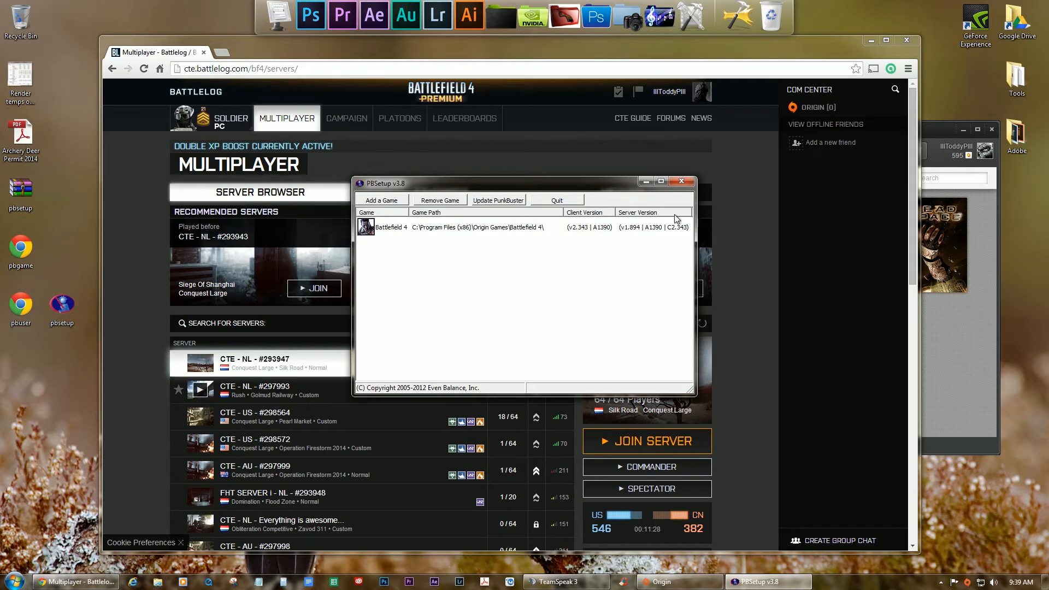
{"action": "mouse_move", "coordinate": [380, 199]}
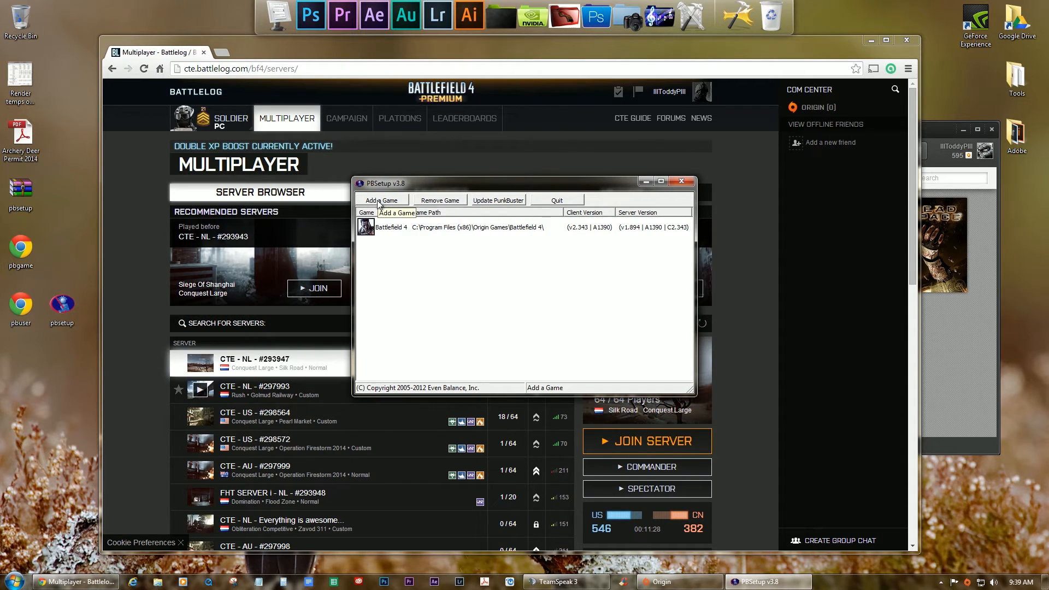
{"action": "mouse_move", "coordinate": [491, 37]}
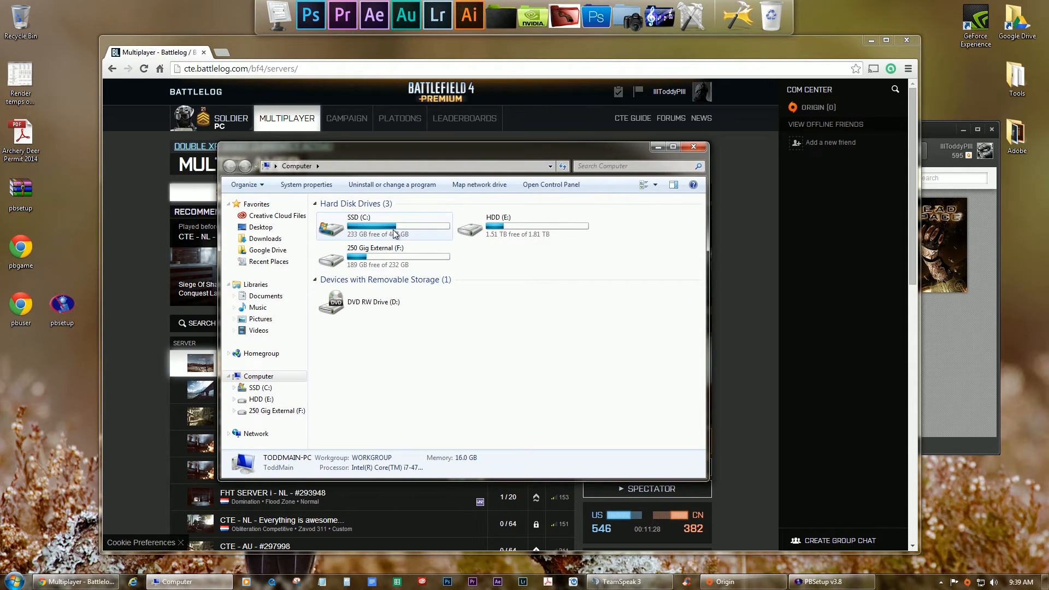
Navigate C:\Program Files (x86)\Origin Games\Battlefield 4 CTE and select bf4cte_x86.
{"action": "double_click", "coordinate": [358, 226]}
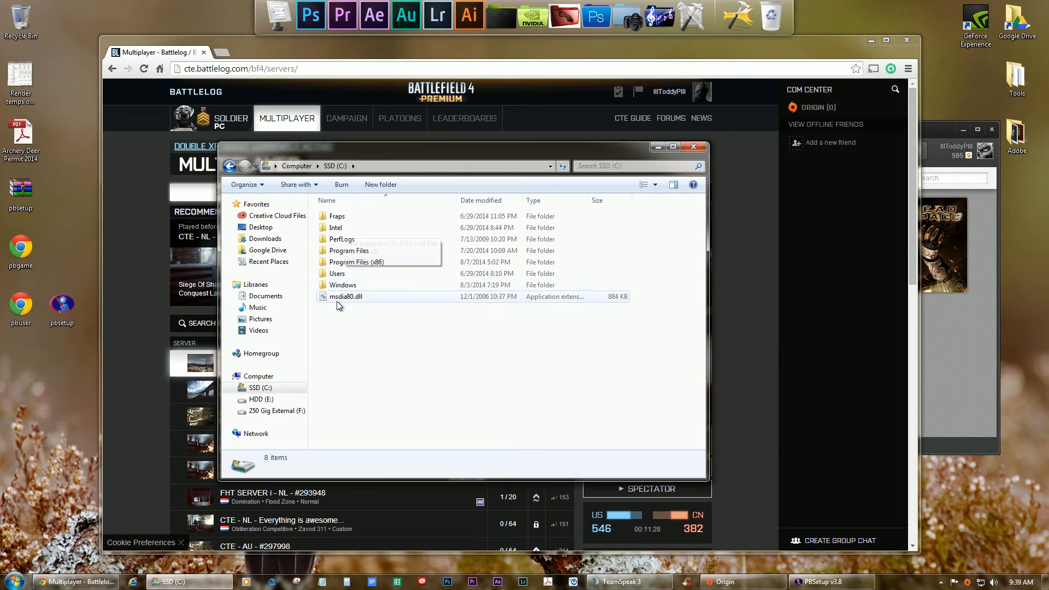
{"action": "double_click", "coordinate": [356, 261]}
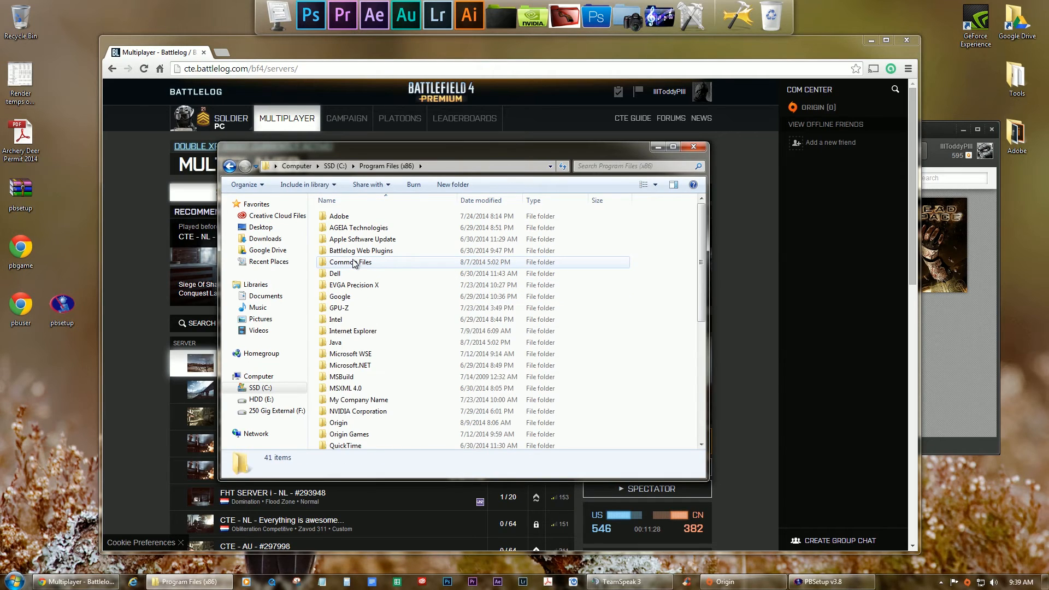
{"action": "left_click", "coordinate": [337, 422]}
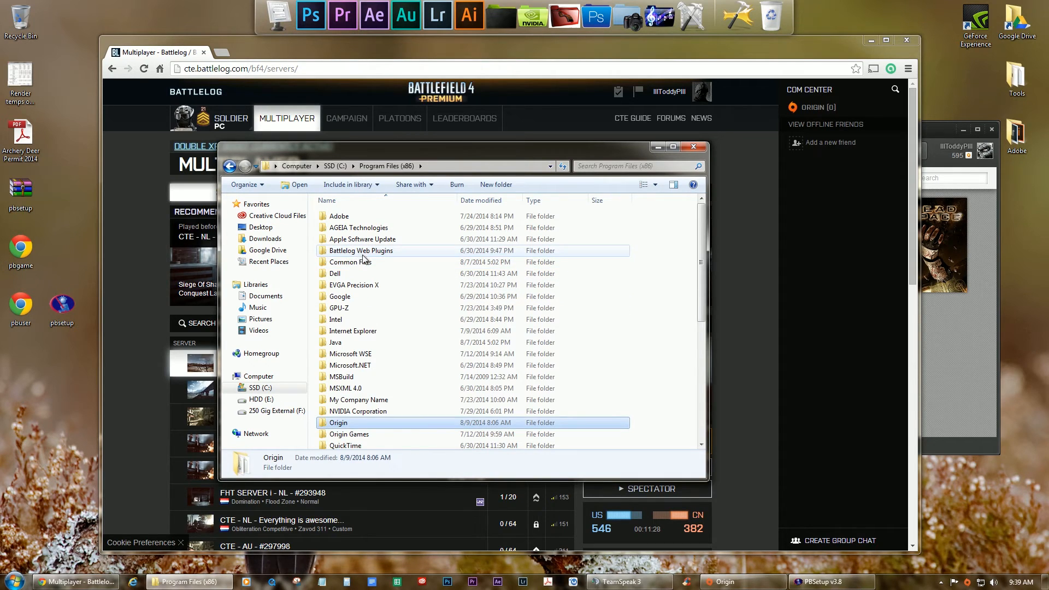
{"action": "double_click", "coordinate": [338, 422]}
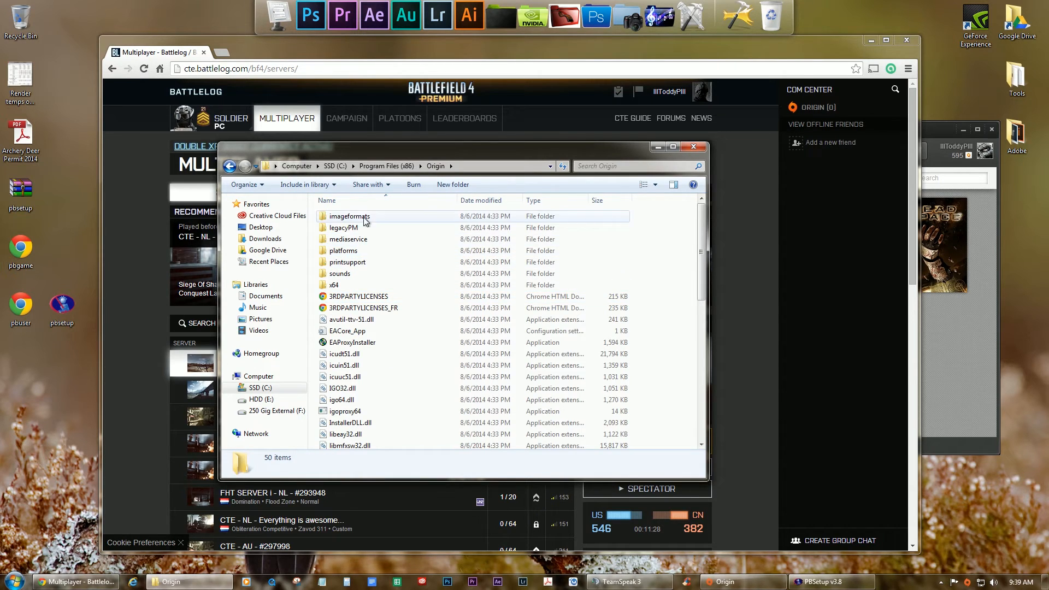
{"action": "left_click", "coordinate": [386, 166]}
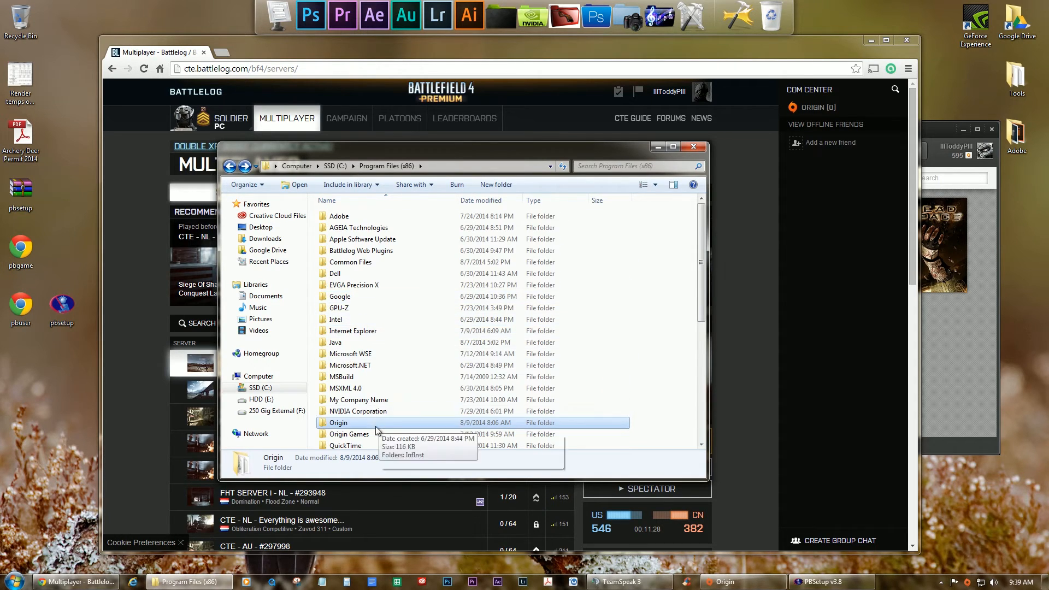
{"action": "double_click", "coordinate": [349, 435]}
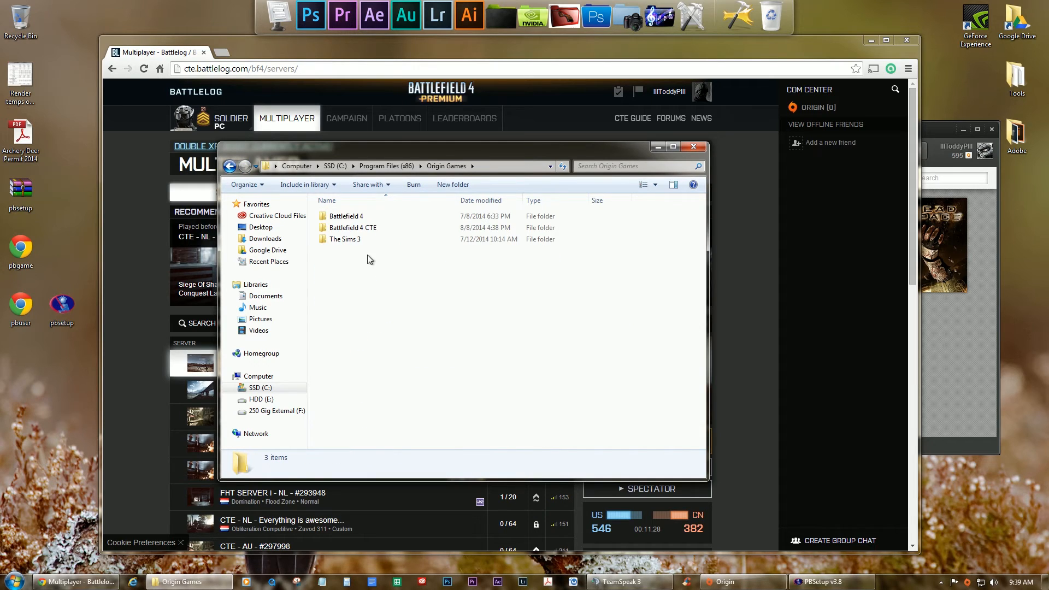
{"action": "double_click", "coordinate": [352, 227]}
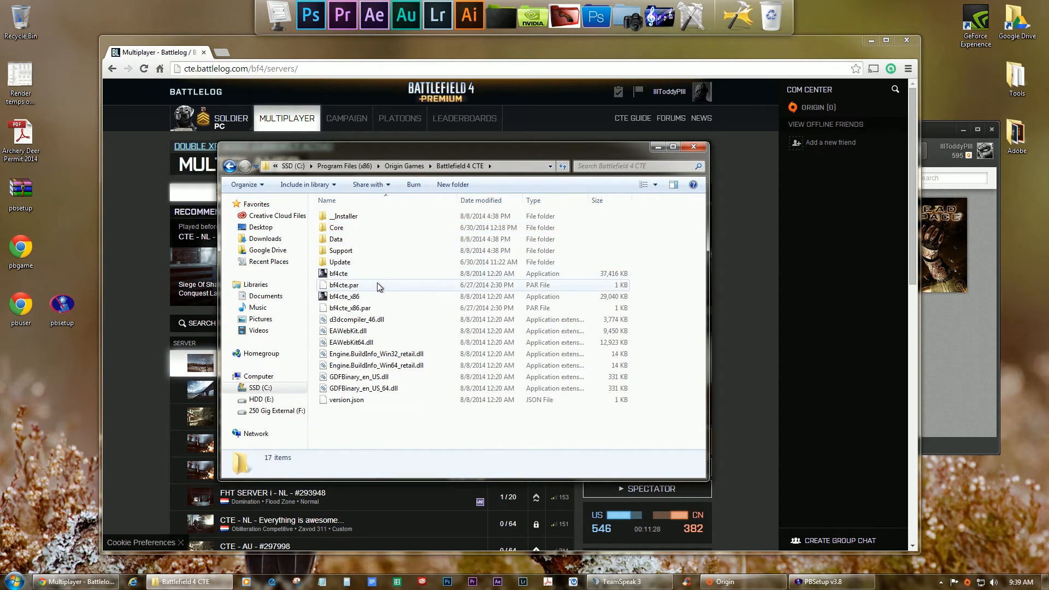
{"action": "left_click", "coordinate": [344, 296]}
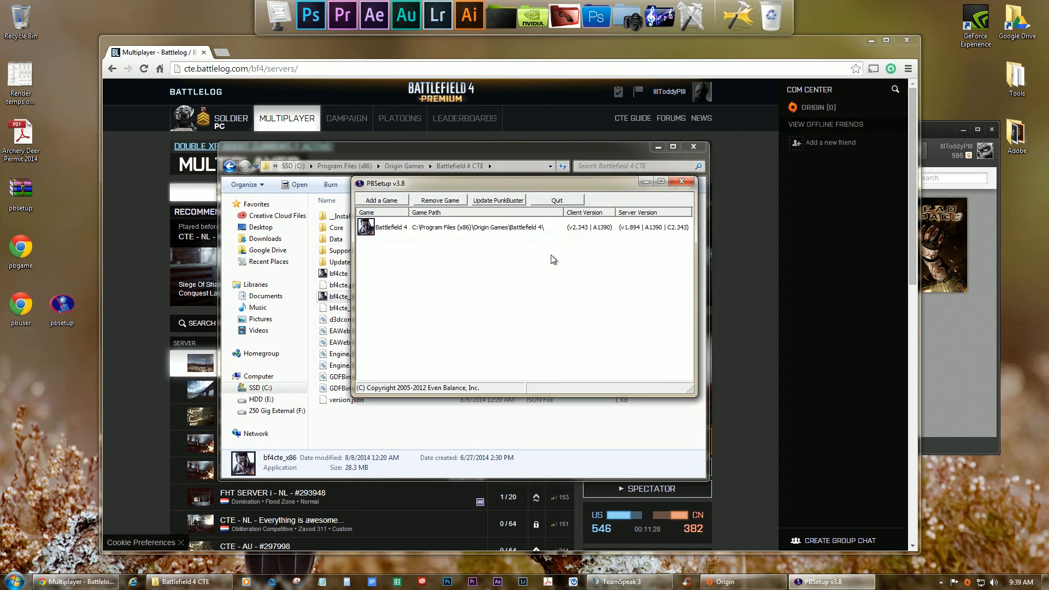
Try adding the bf4cte_x86 path without a game and dismiss the 'Please select a game' warning.
{"action": "left_click", "coordinate": [380, 200]}
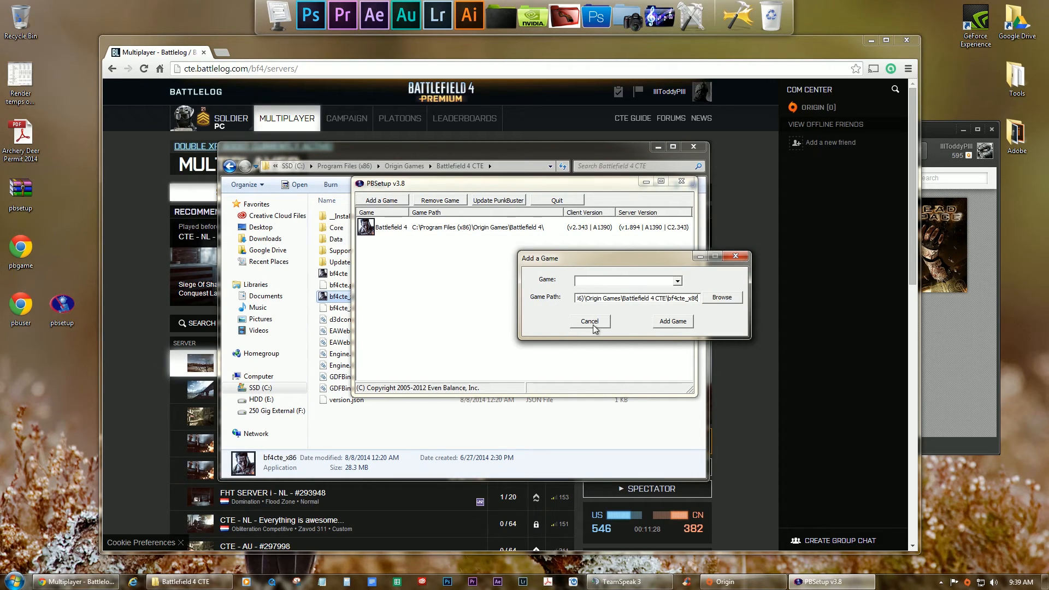
{"action": "left_click", "coordinate": [672, 321]}
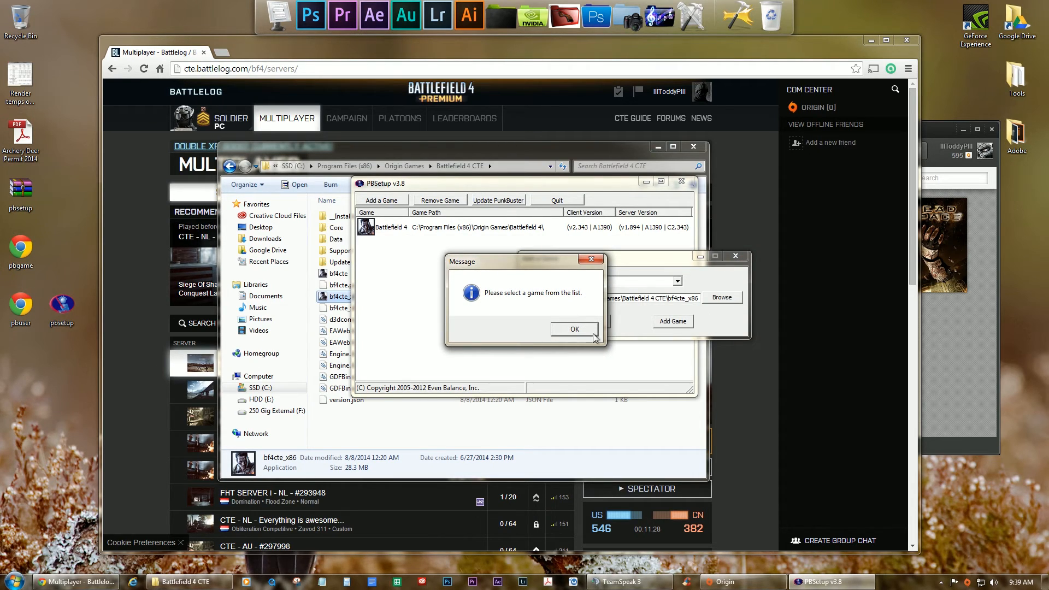
{"action": "left_click", "coordinate": [573, 329]}
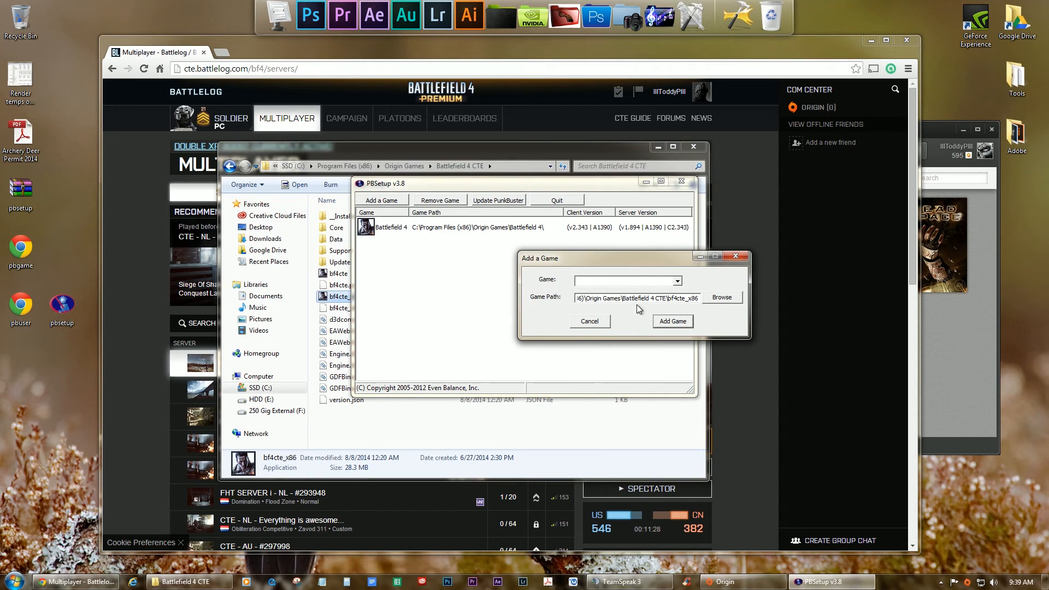
Browse the folder tree on SSD (C:) to locate the Origin Games folder.
{"action": "left_click", "coordinate": [721, 297]}
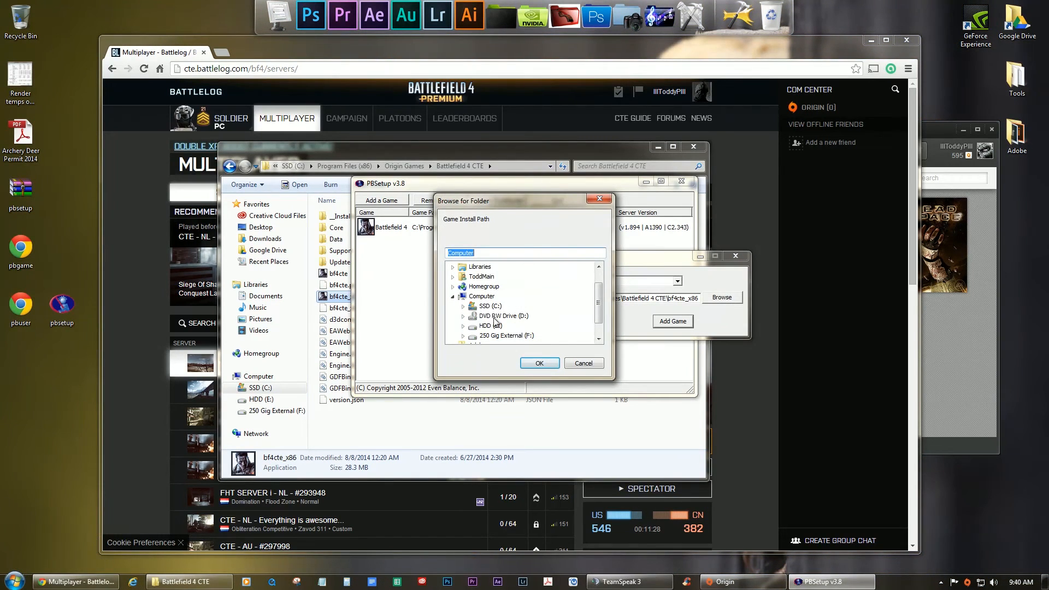
{"action": "left_click", "coordinate": [489, 306]}
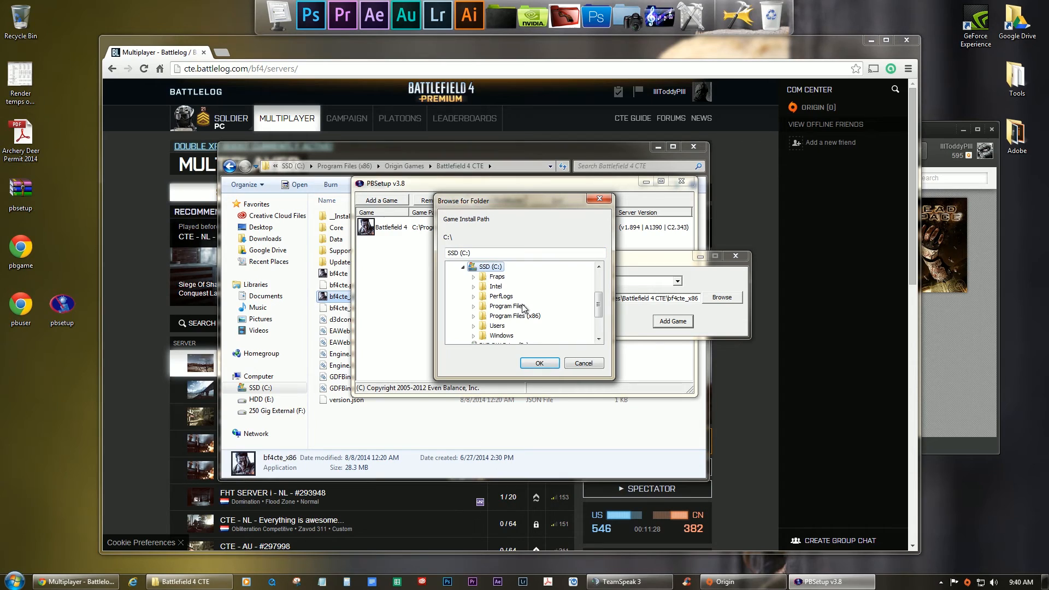
{"action": "left_click", "coordinate": [484, 316]}
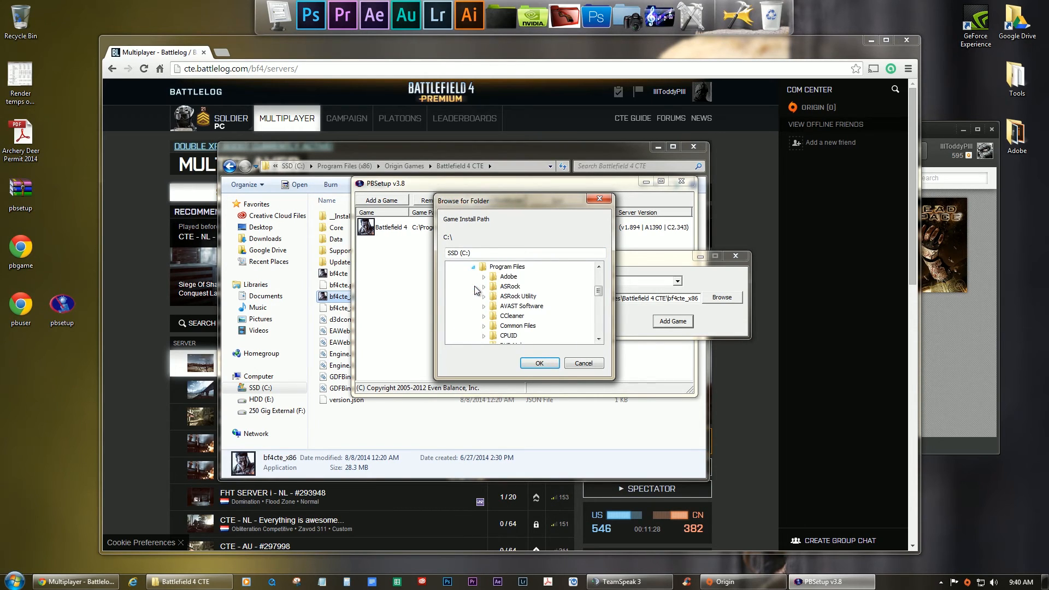
{"action": "scroll", "scroll_direction": "down", "scroll_amount": 3}
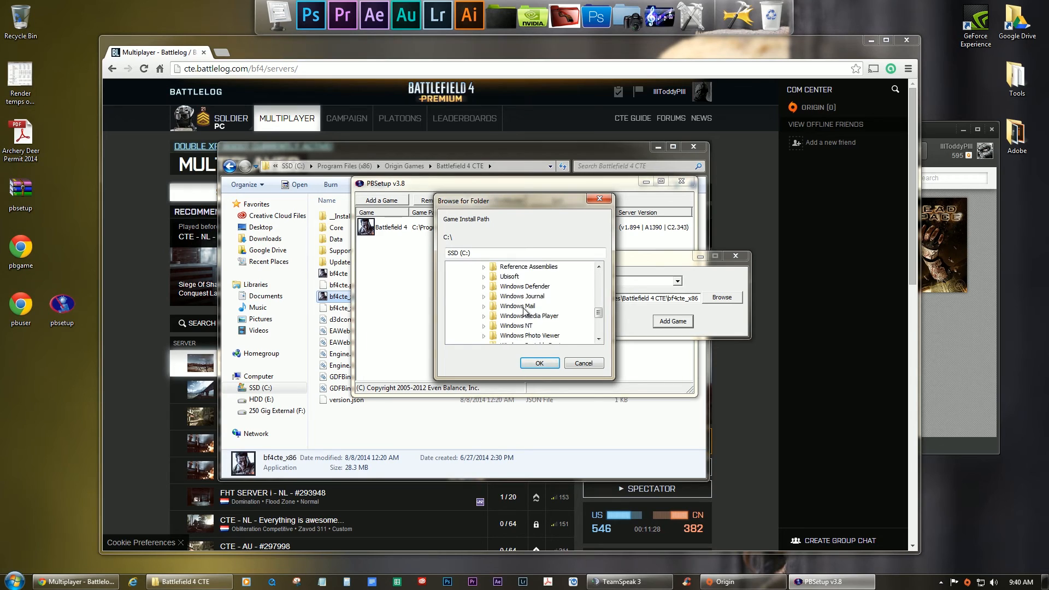
{"action": "scroll", "scroll_direction": "up", "scroll_amount": 3}
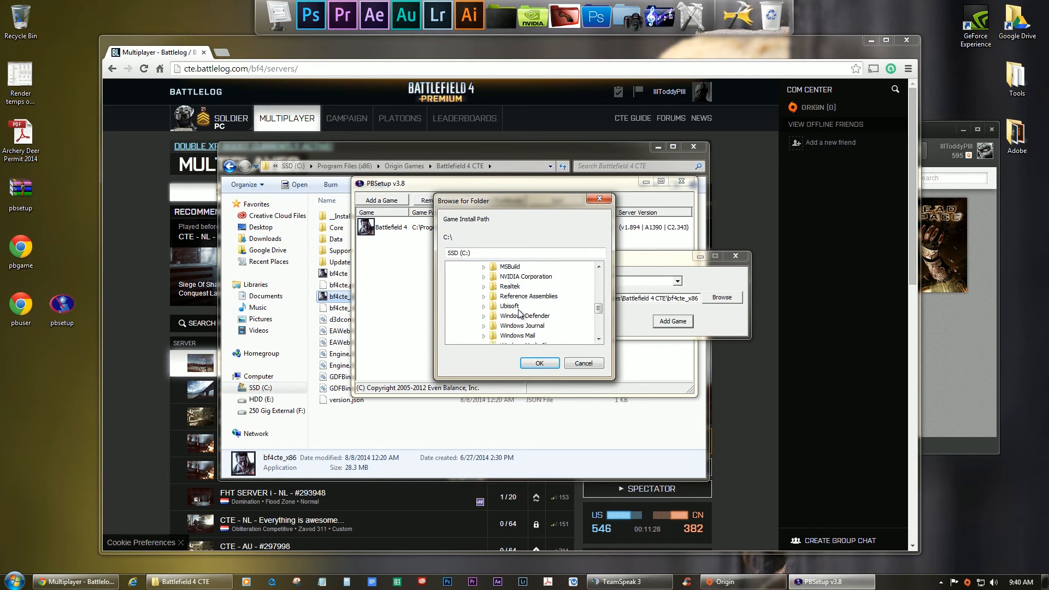
{"action": "scroll", "scroll_direction": "down", "scroll_amount": 3}
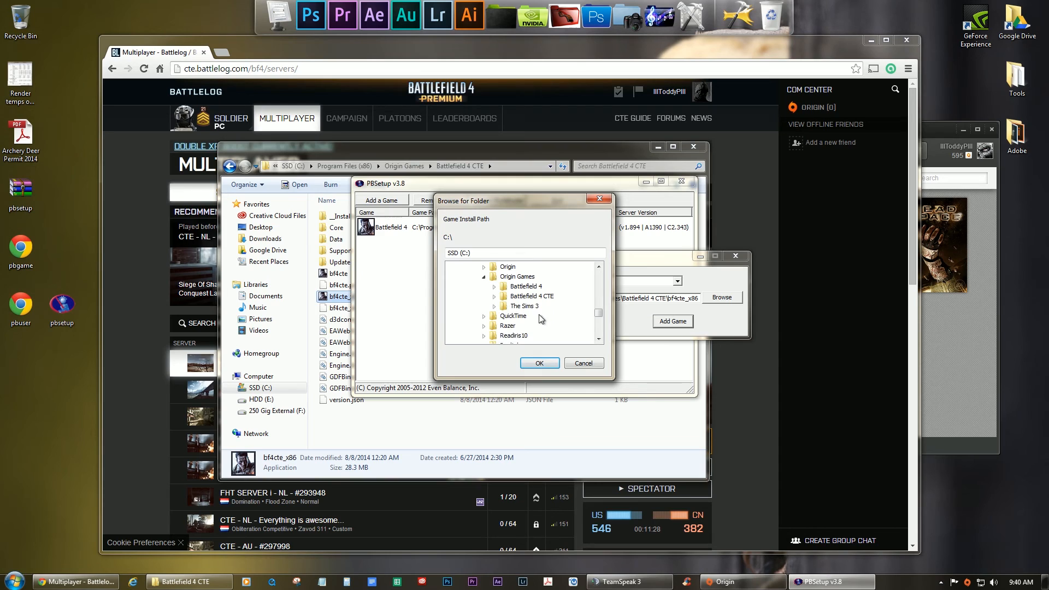
Set the install path to Battlefield 4 CTE, retry adding, and dismiss the select-a-game warning.
{"action": "left_click", "coordinate": [494, 296]}
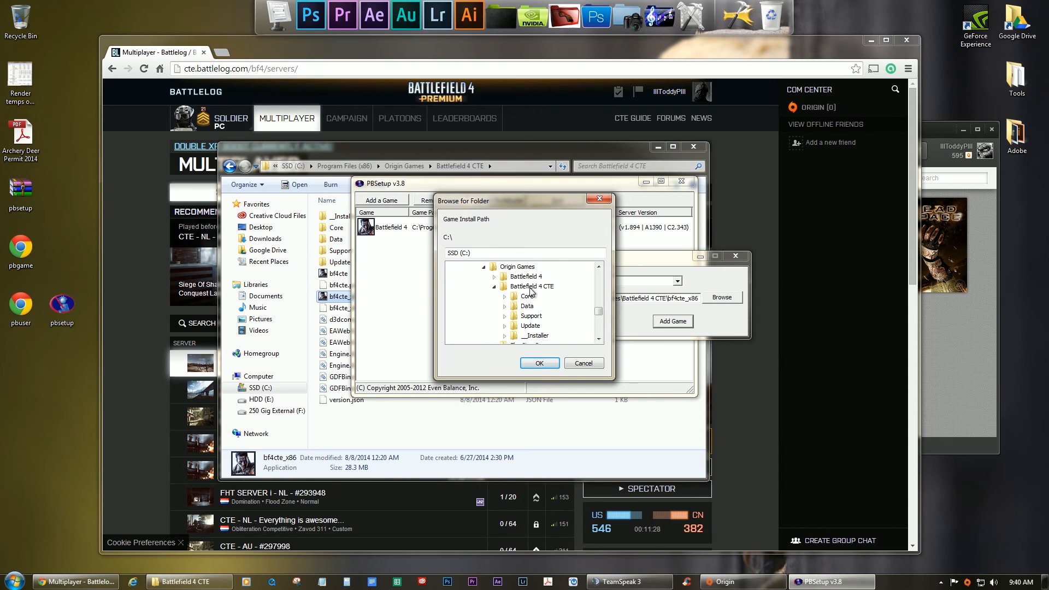
{"action": "left_click", "coordinate": [532, 286]}
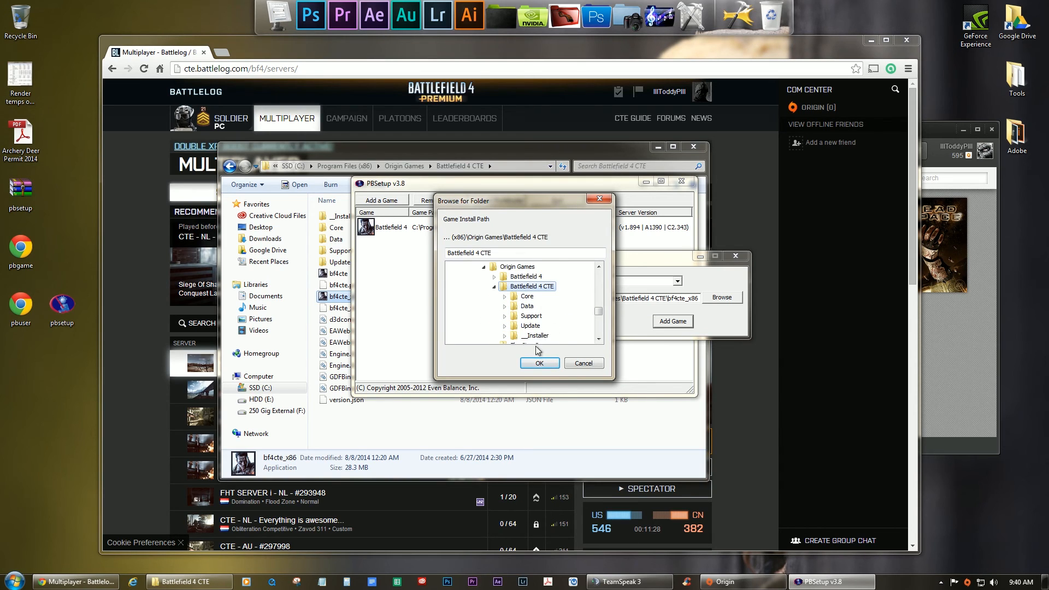
{"action": "left_click", "coordinate": [539, 362]}
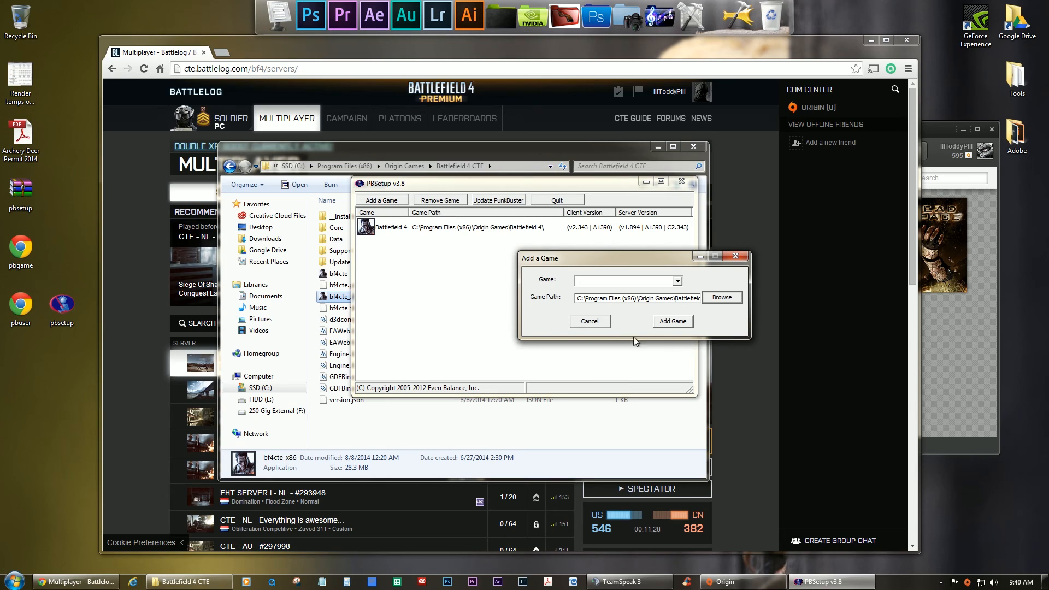
{"action": "left_click", "coordinate": [672, 321]}
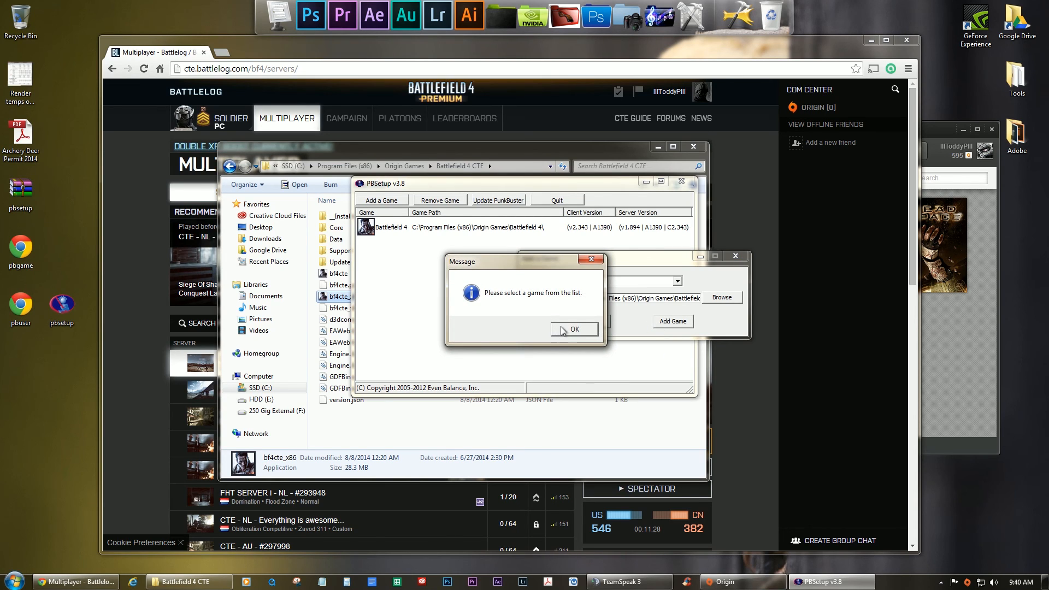
{"action": "left_click", "coordinate": [573, 329]}
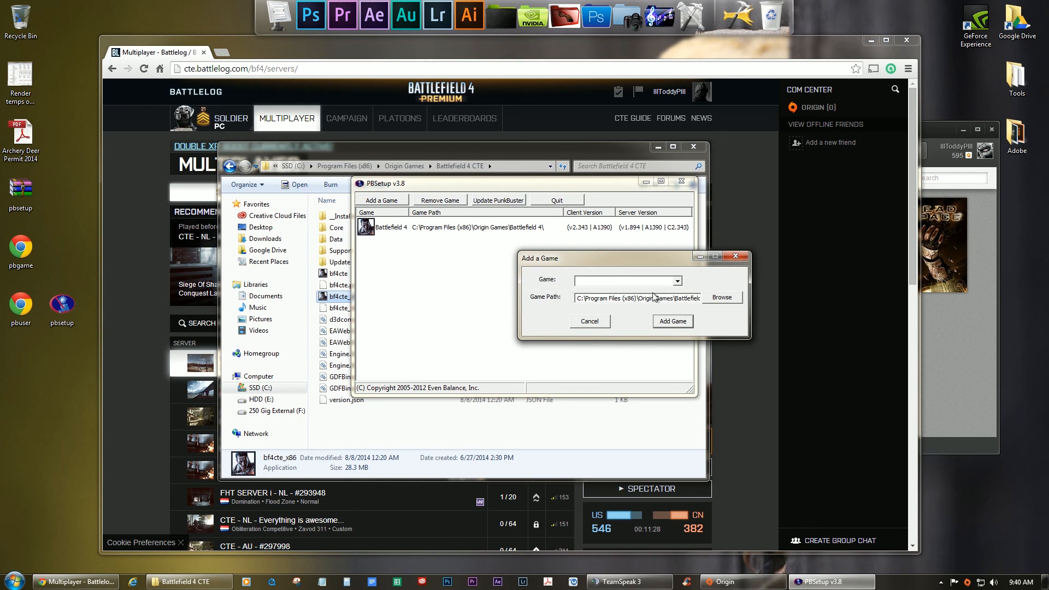